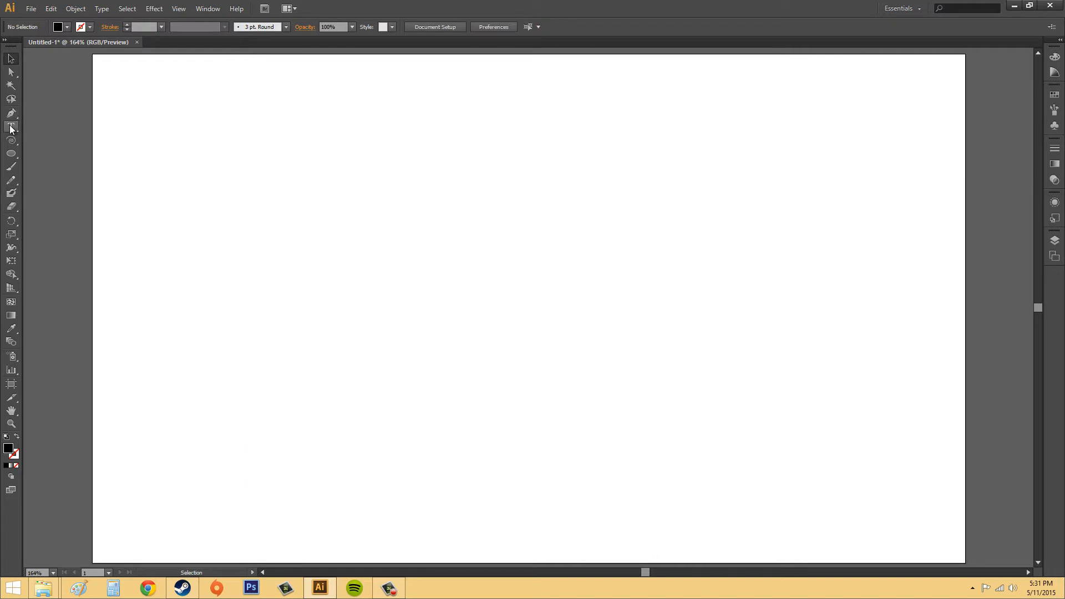
Step: Place the word REGULAR as horizontal text near the top-left of the artboard
left_click(10, 127)
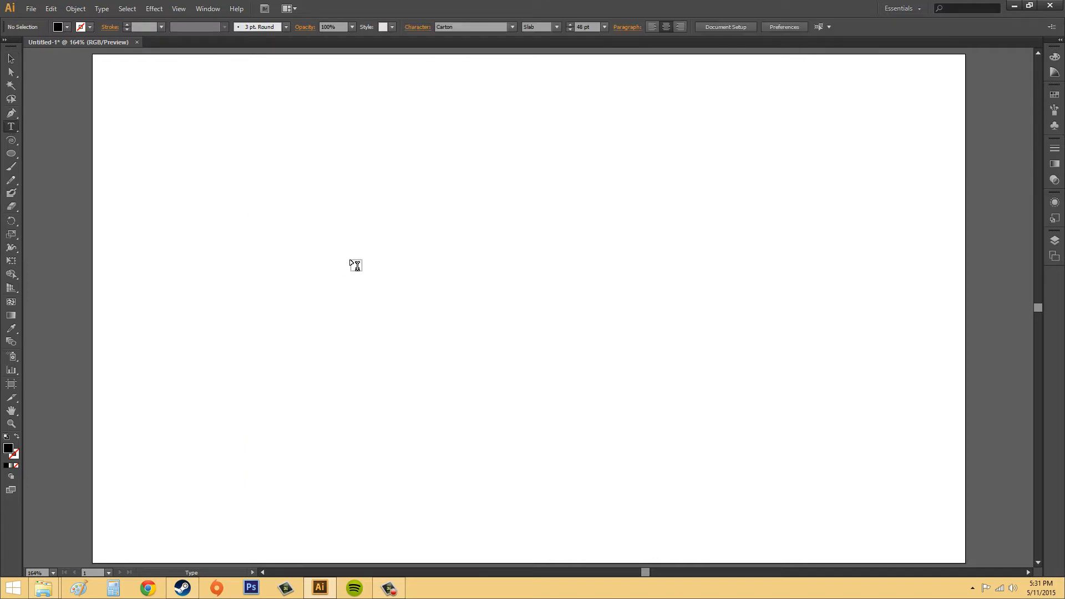
left_click(237, 114)
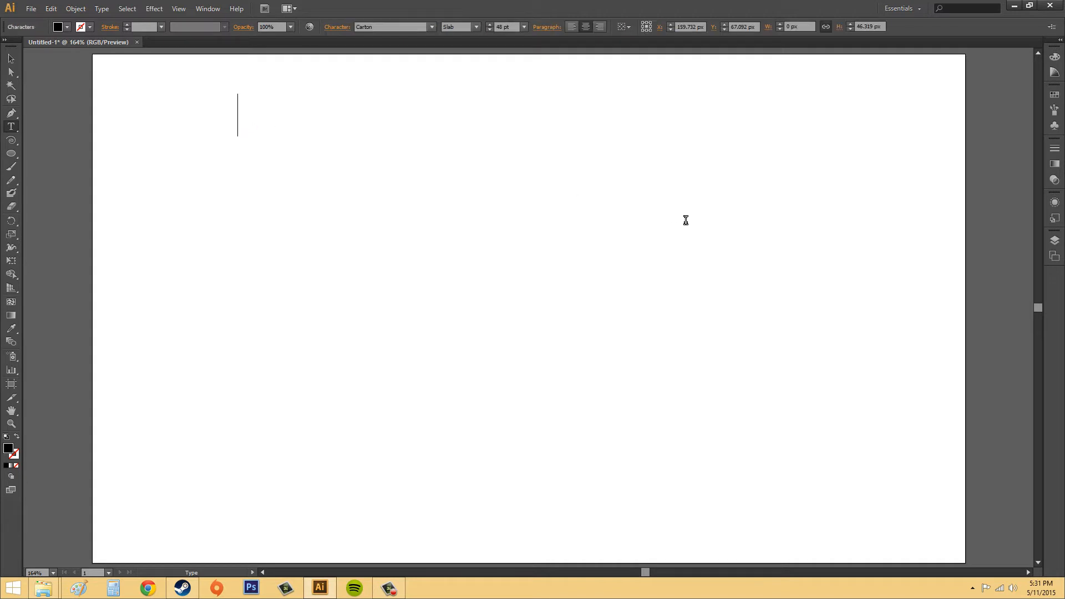
type("REGUL")
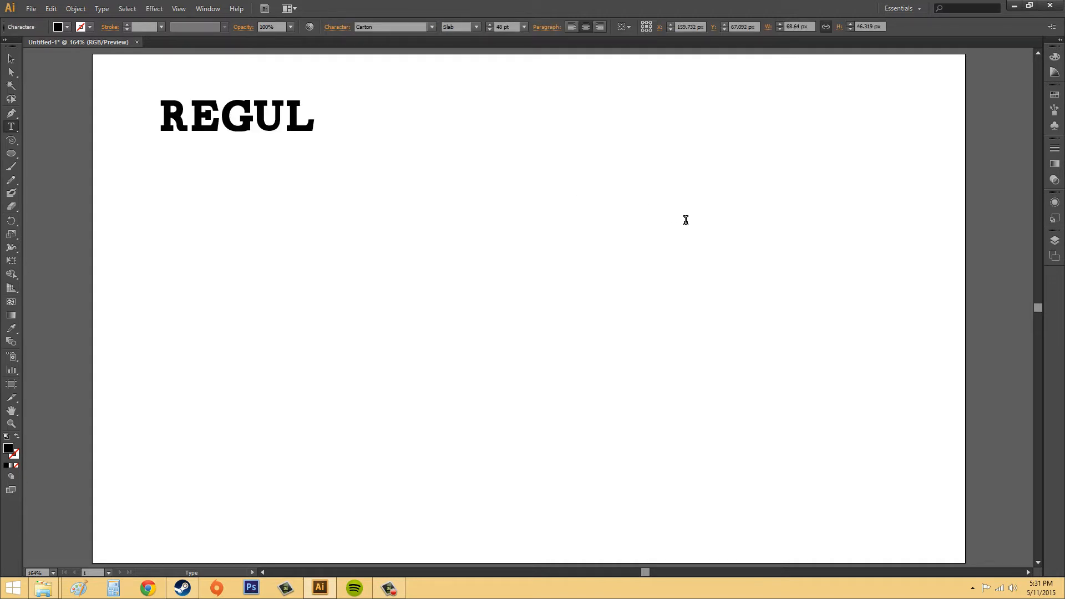
type("AR")
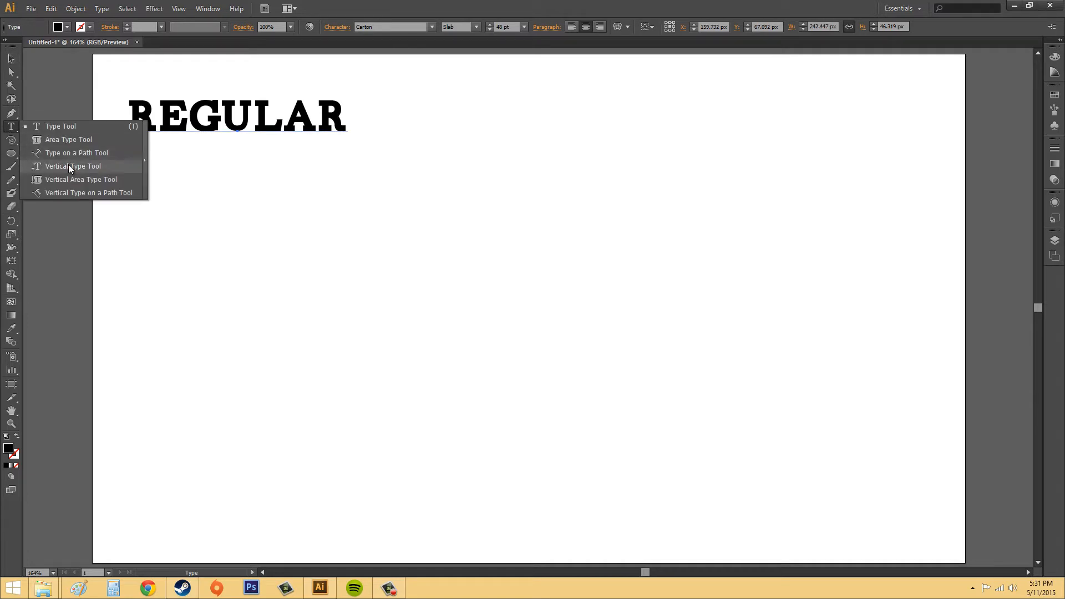
Step: Place VERTICAL as top-to-bottom text on the right side and move it lower onto the artboard
left_click(73, 165)
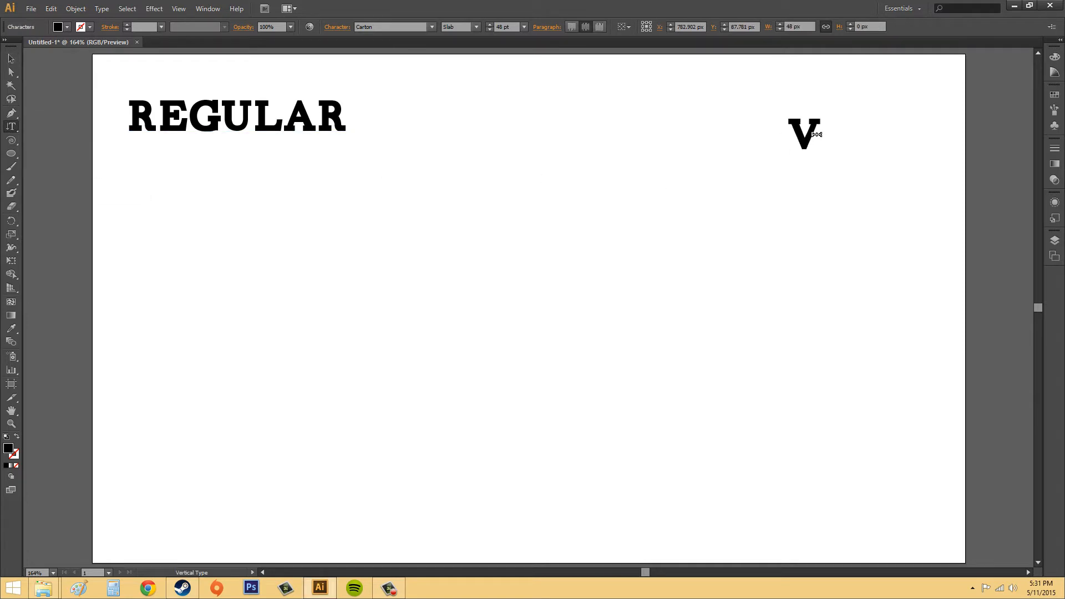
type("ERTICAL")
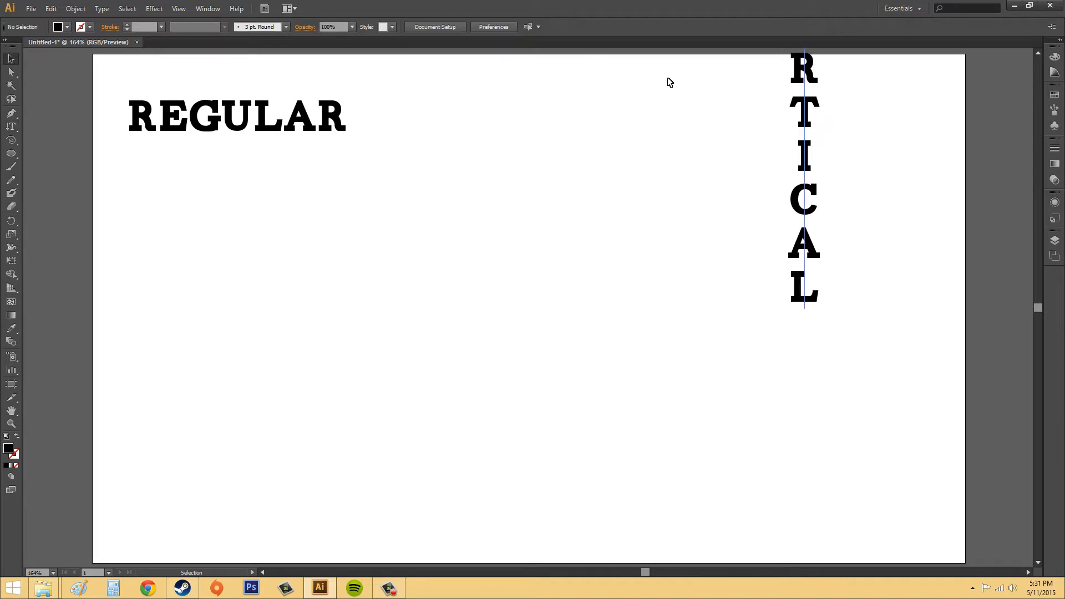
left_click(804, 176)
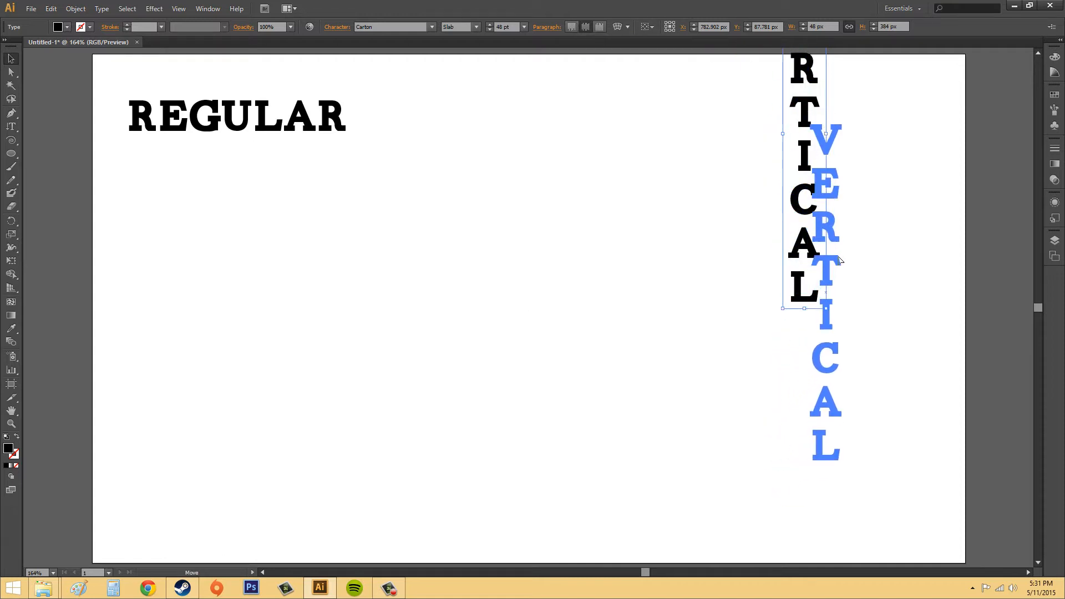
left_click(133, 177)
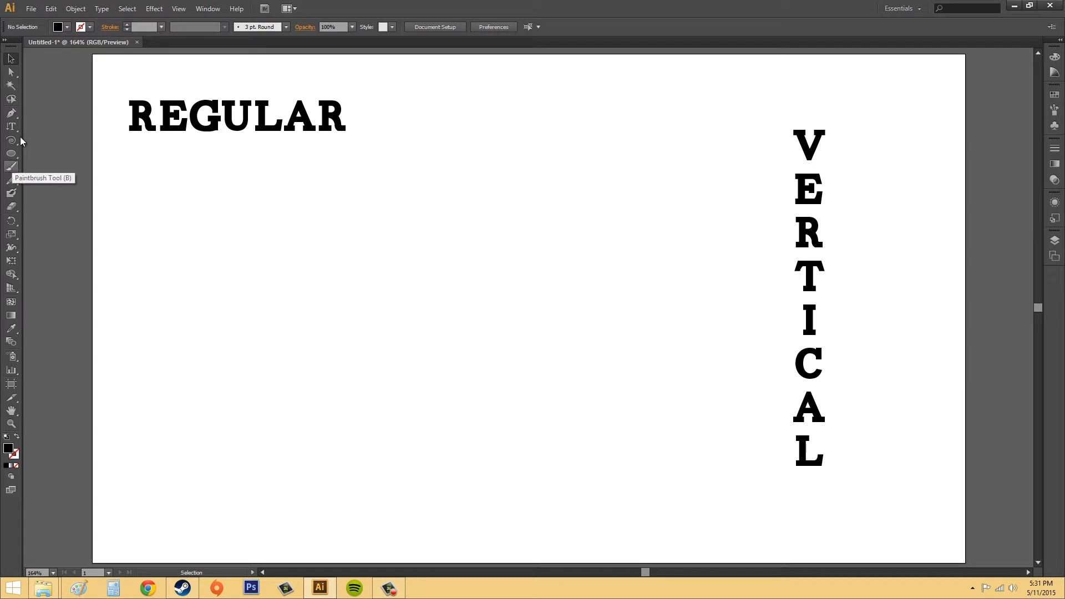
mouse_move(11, 140)
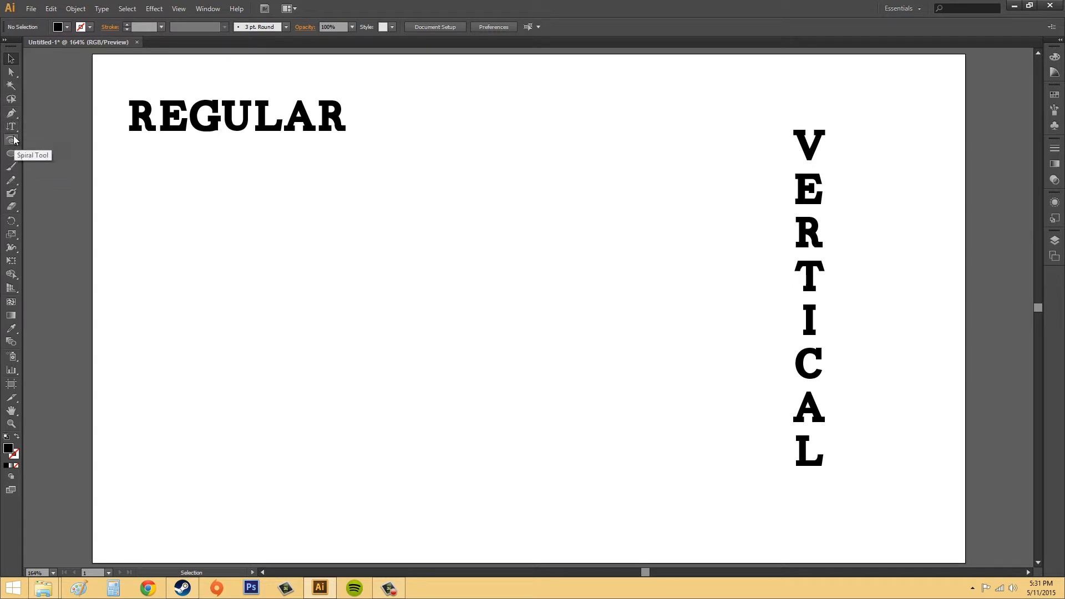
Step: Draw an orange-stroked ellipse in the lower middle, between REGULAR and VERTICAL
left_click(11, 141)
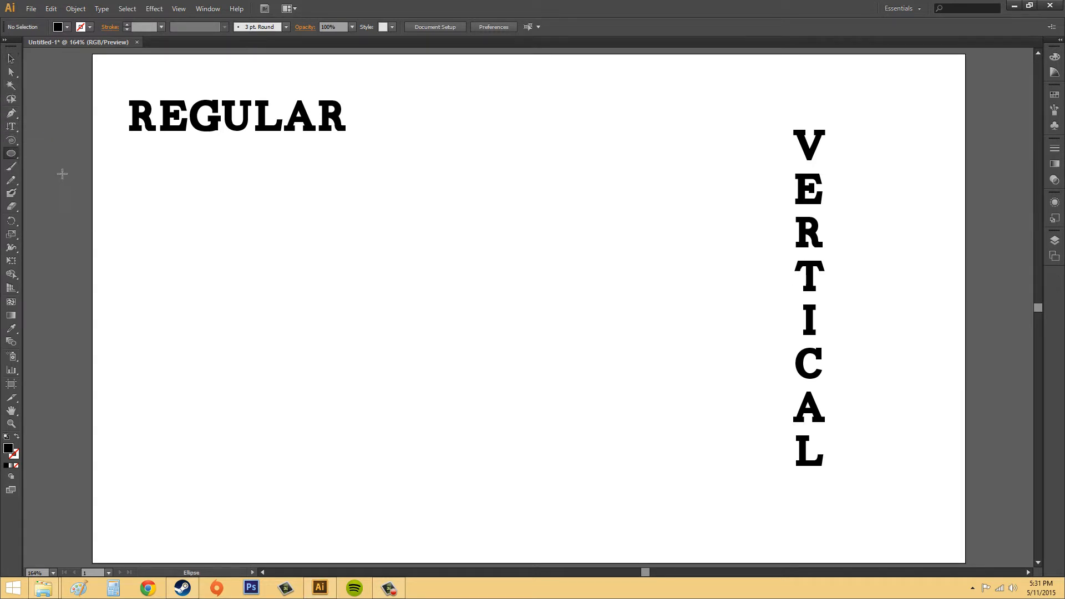
left_click(60, 27)
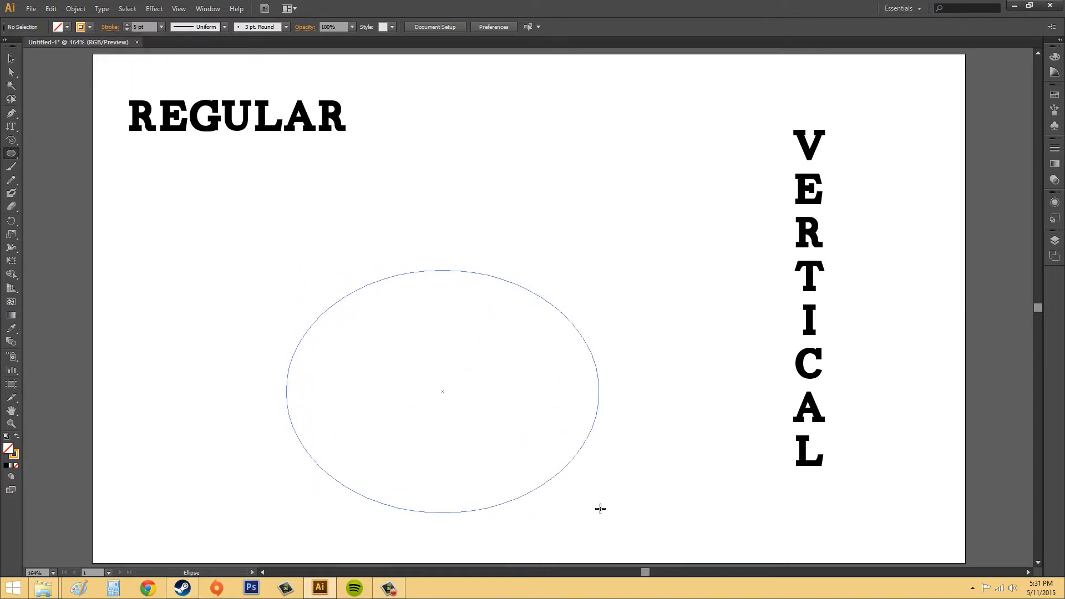
left_click(443, 391)
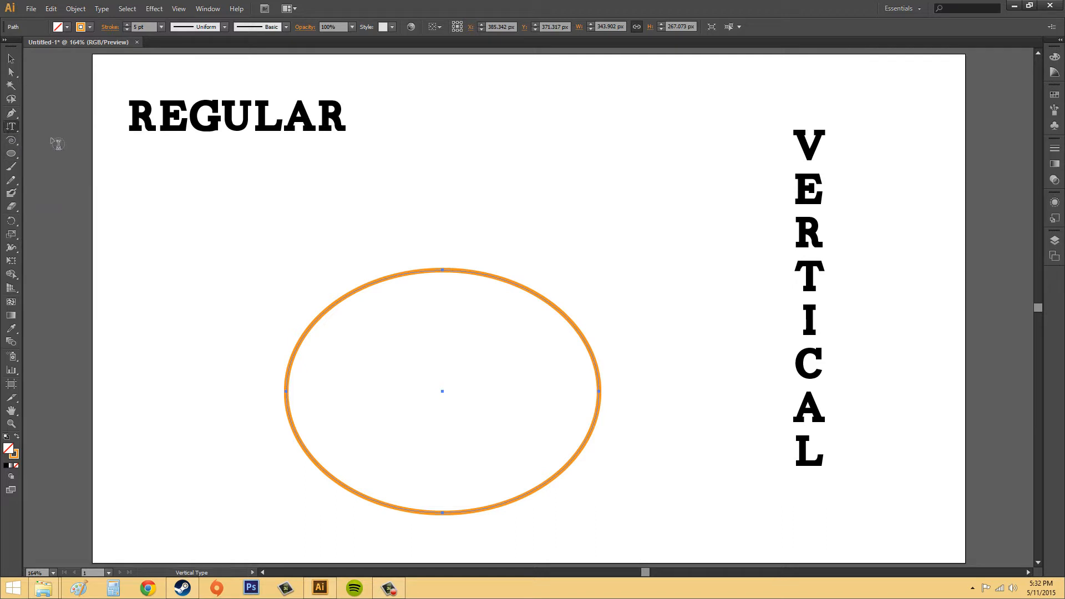
mouse_move(343, 299)
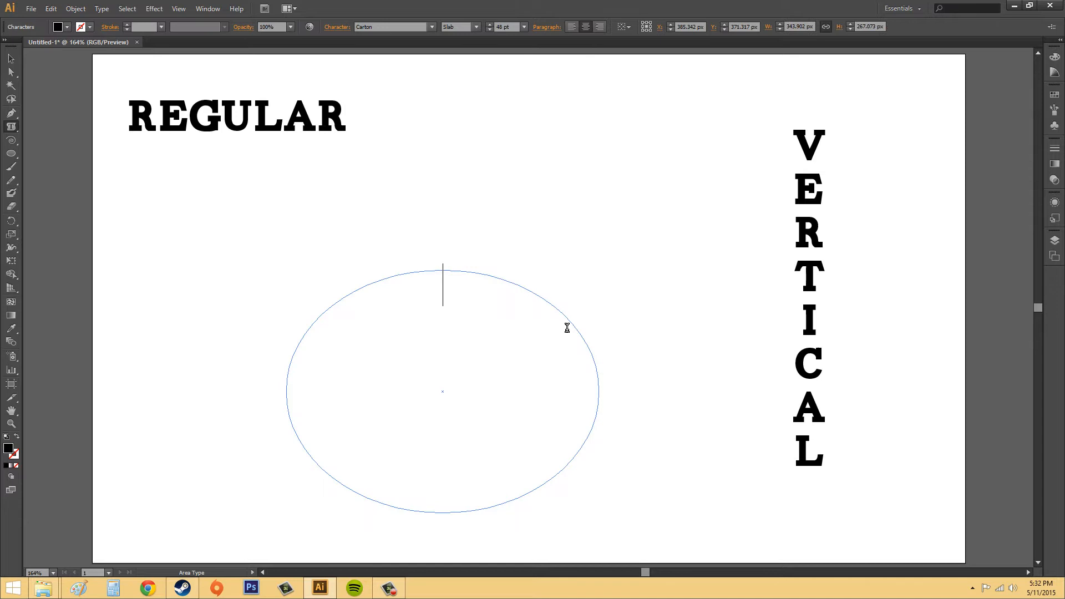
Step: Type TEXT and HERE as two centred lines of area text inside the ellipse
type("TEXT")
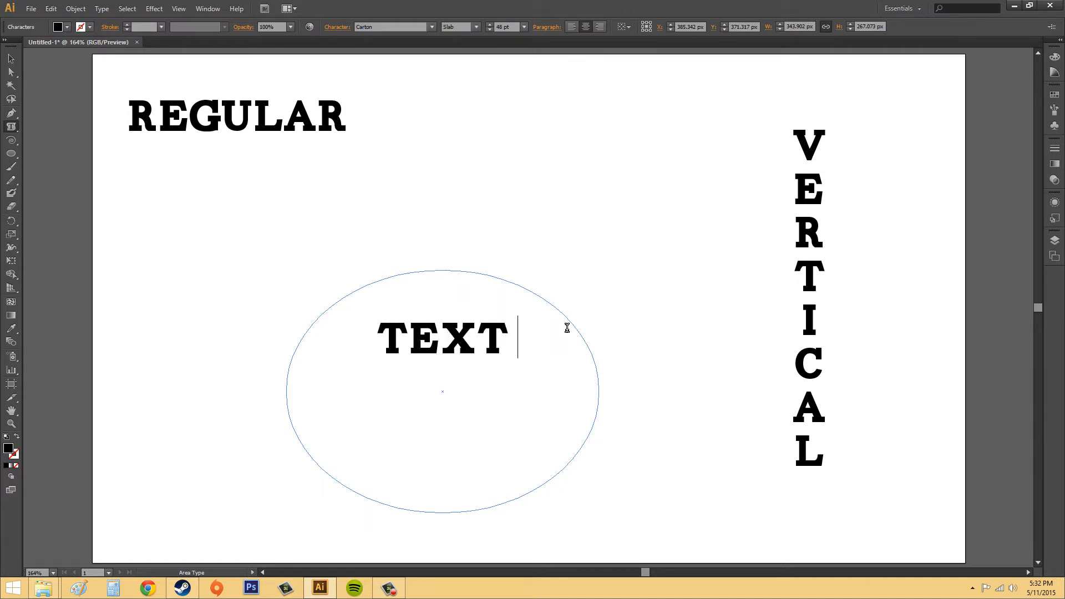
type("HERE")
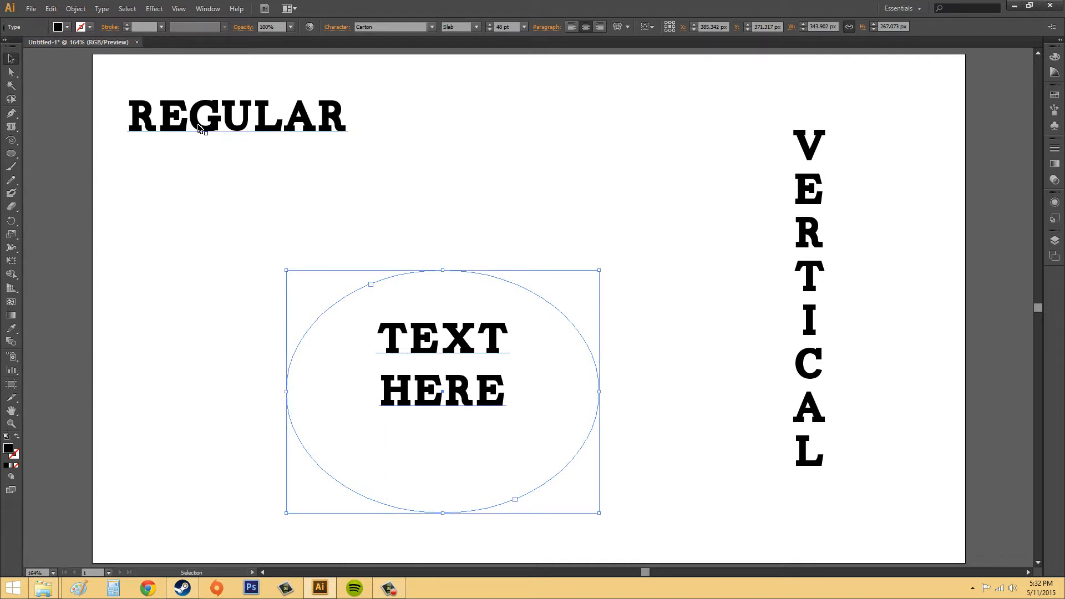
Step: Select the REGULAR text with the Selection Tool
left_click(236, 114)
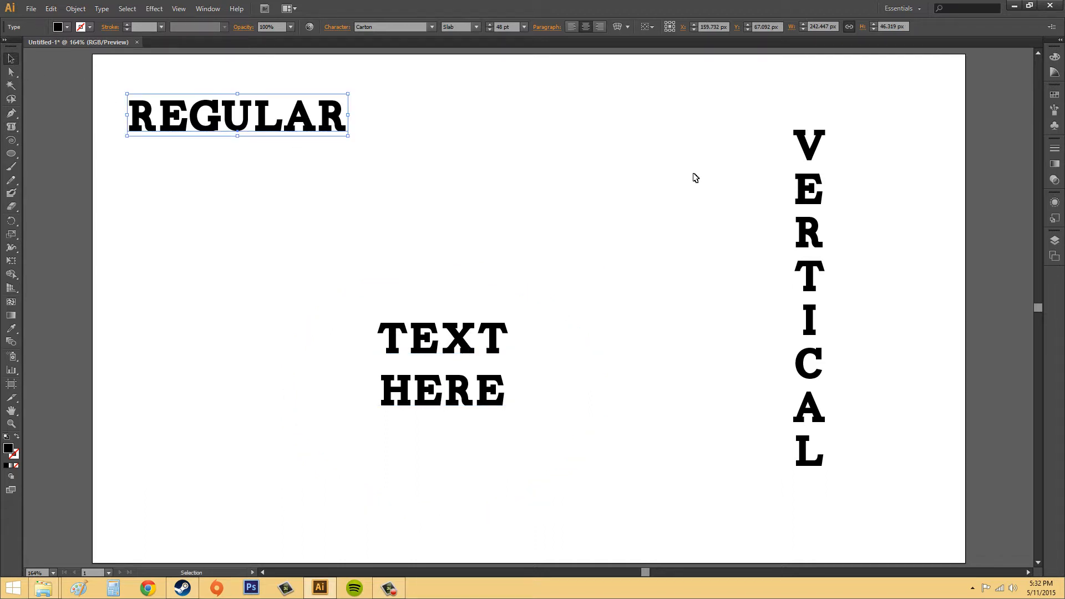
mouse_move(676, 272)
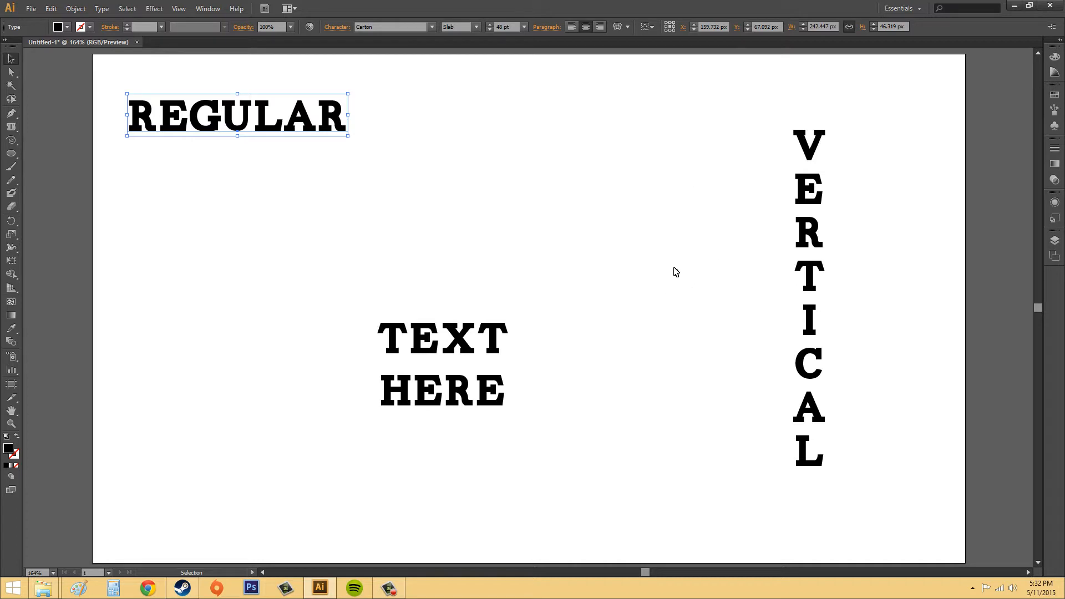
mouse_move(663, 310)
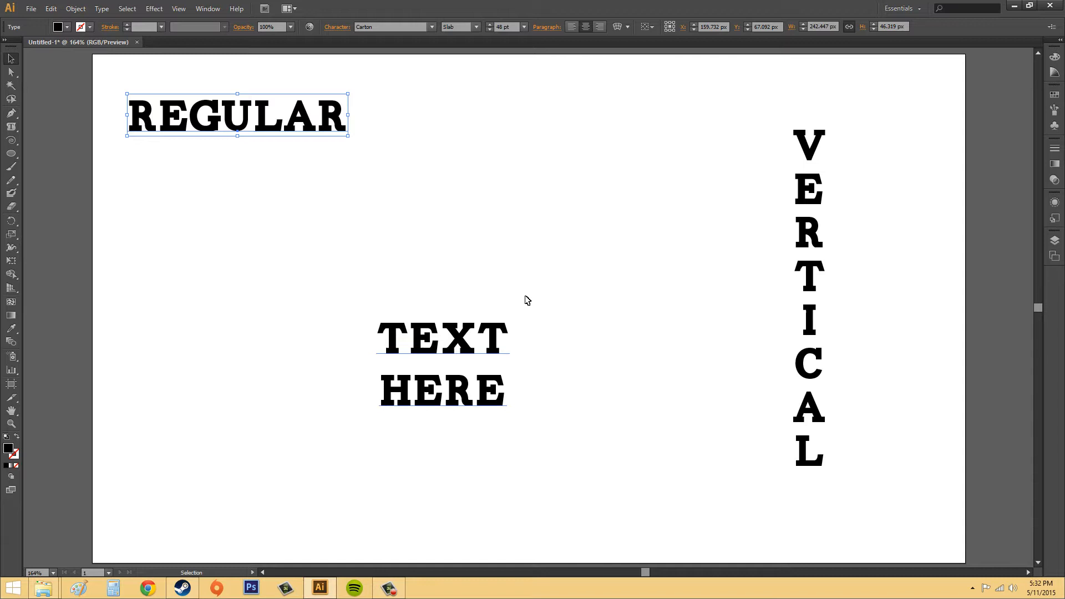
mouse_move(409, 431)
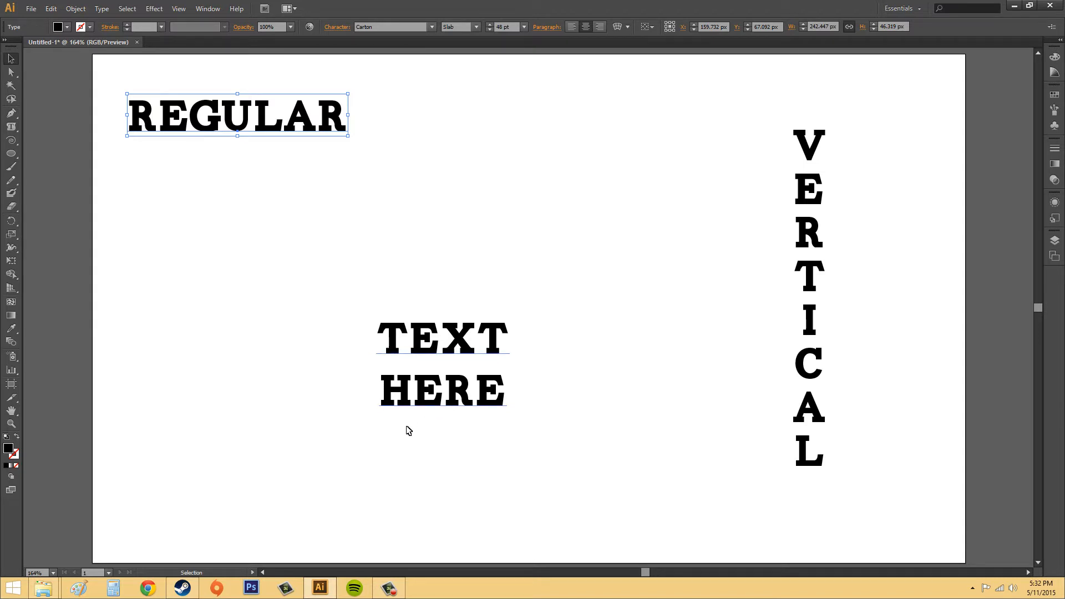
mouse_move(428, 397)
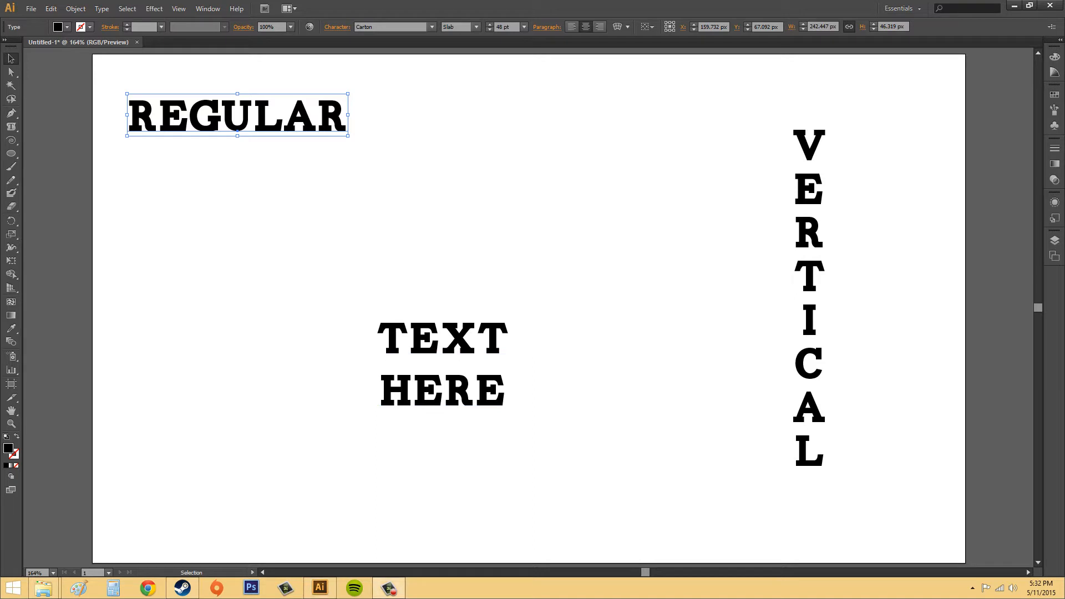
mouse_move(676, 377)
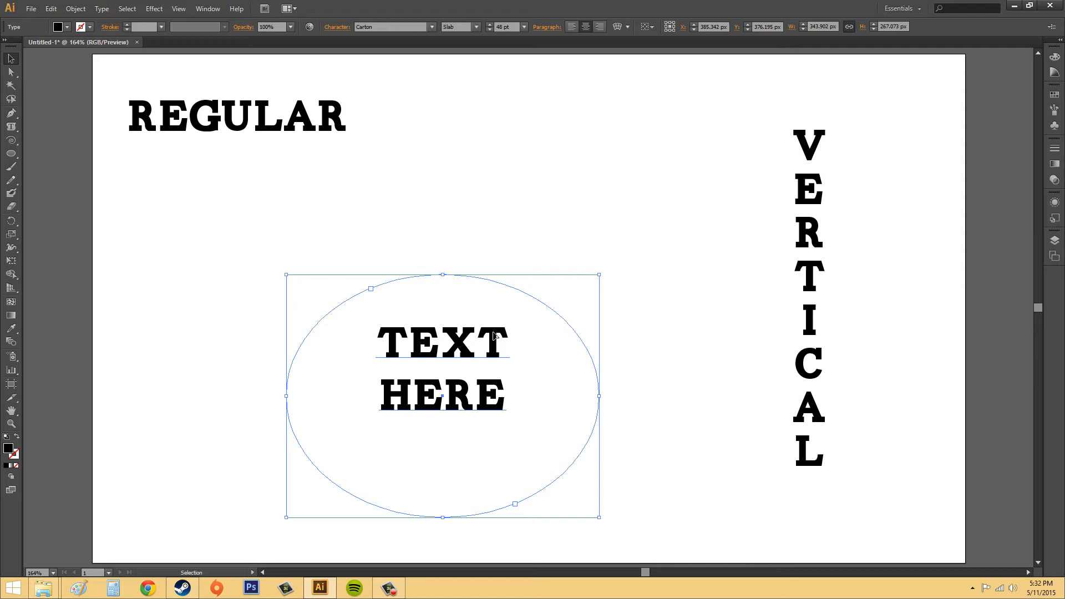
mouse_move(569, 325)
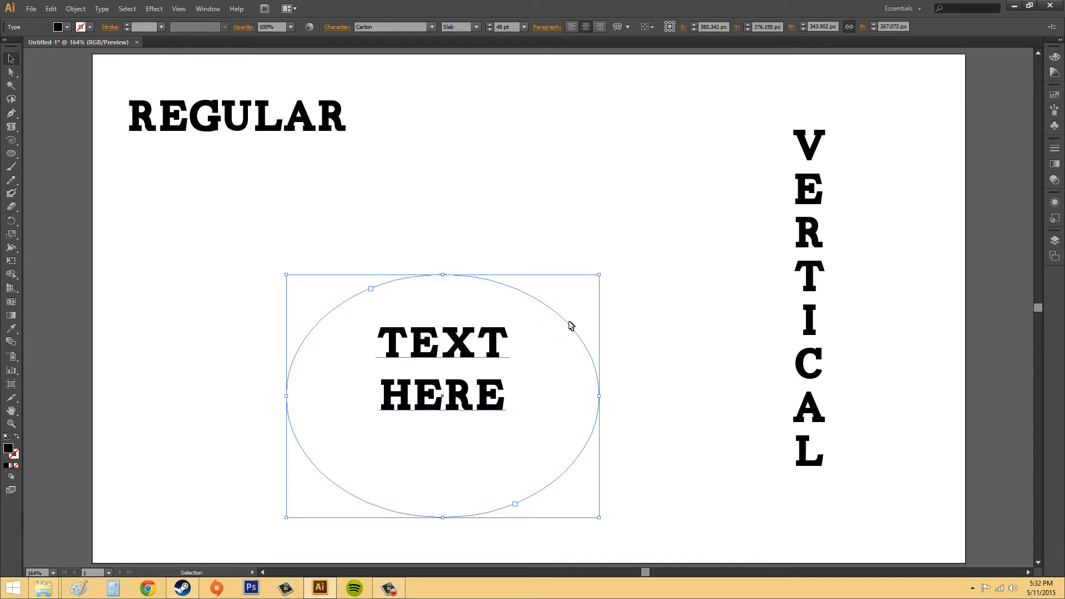
mouse_move(489, 222)
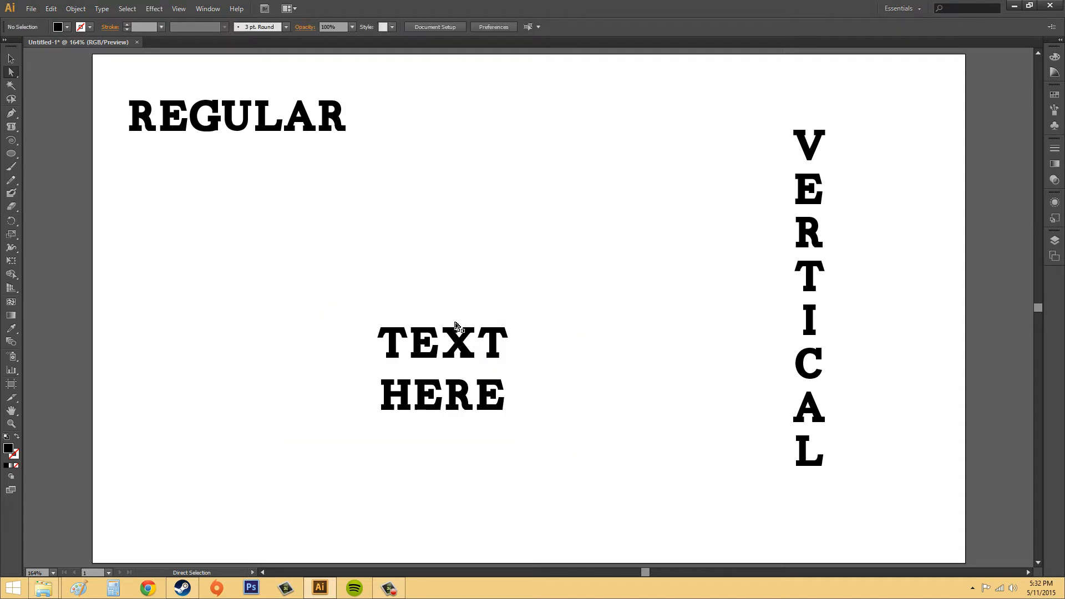
mouse_move(761, 298)
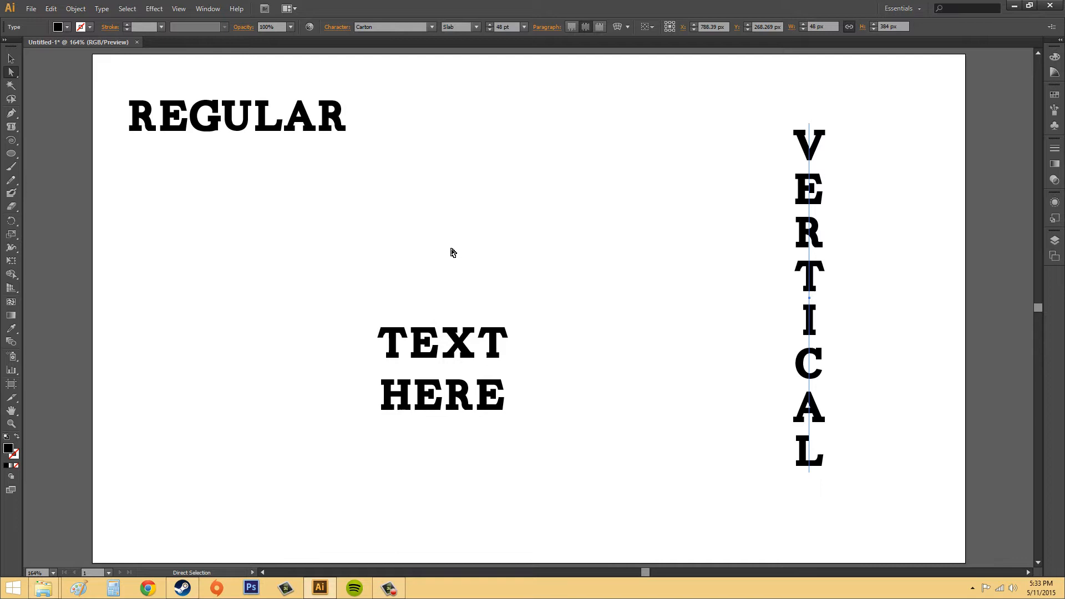
mouse_move(447, 259)
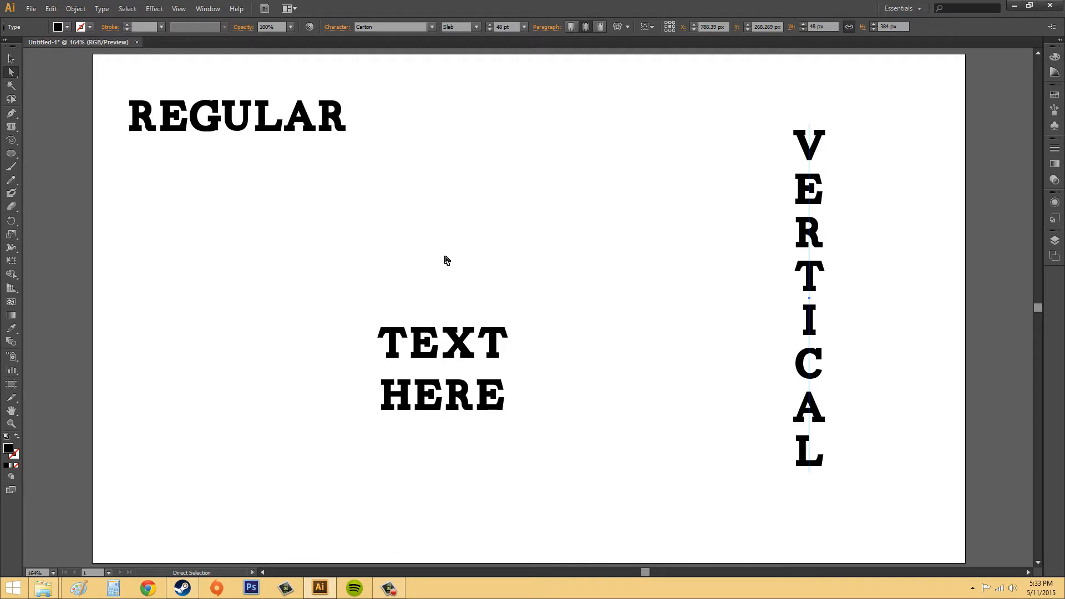
mouse_move(416, 368)
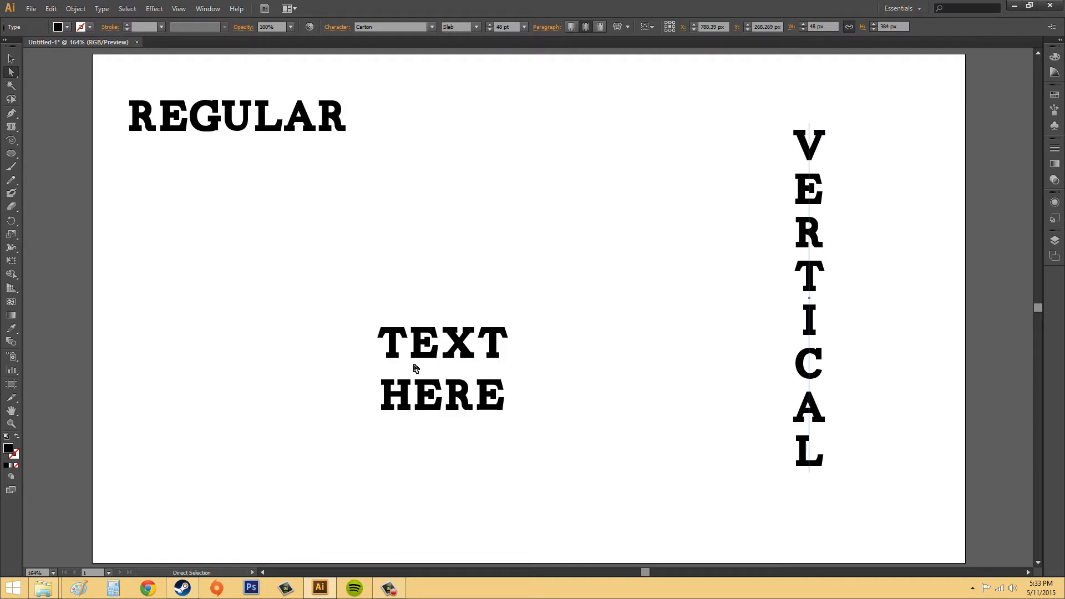
mouse_move(438, 359)
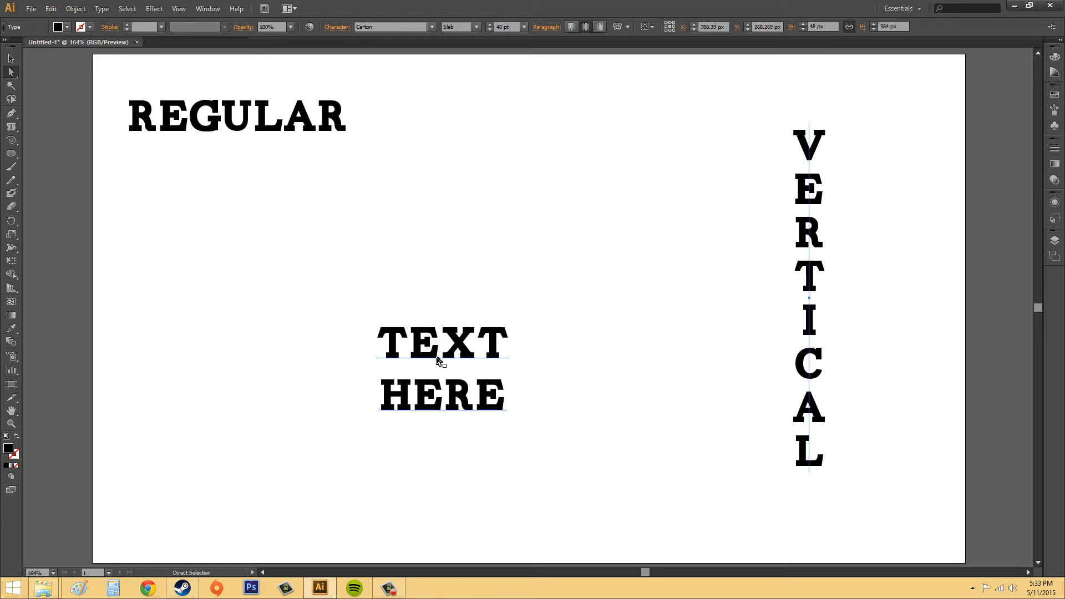
mouse_move(460, 376)
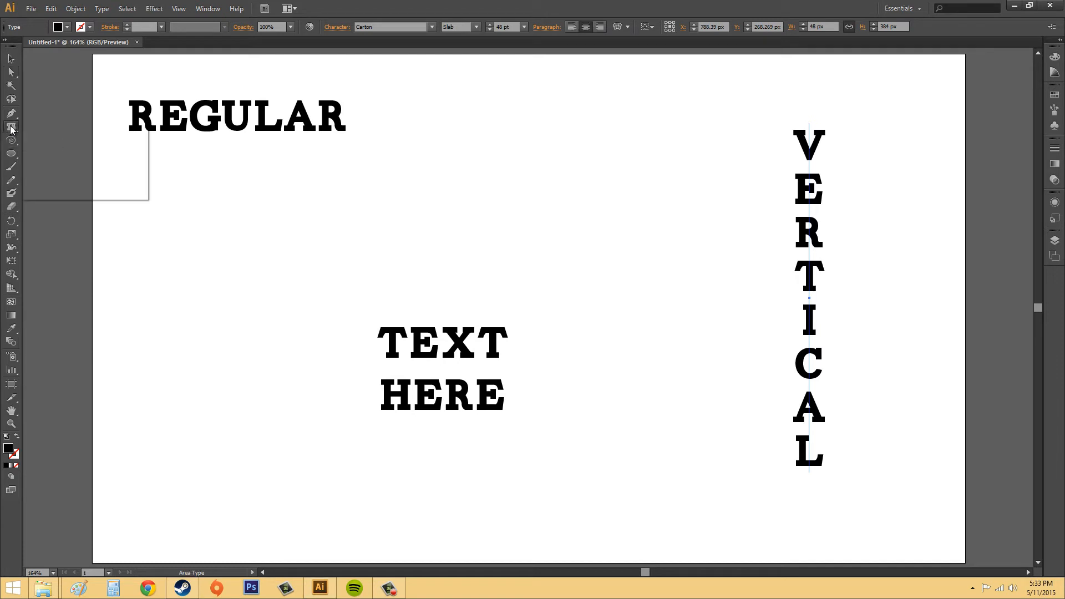
Step: Set the middle letters GUL of REGULAR to a smaller font size than the rest
left_click(11, 127)
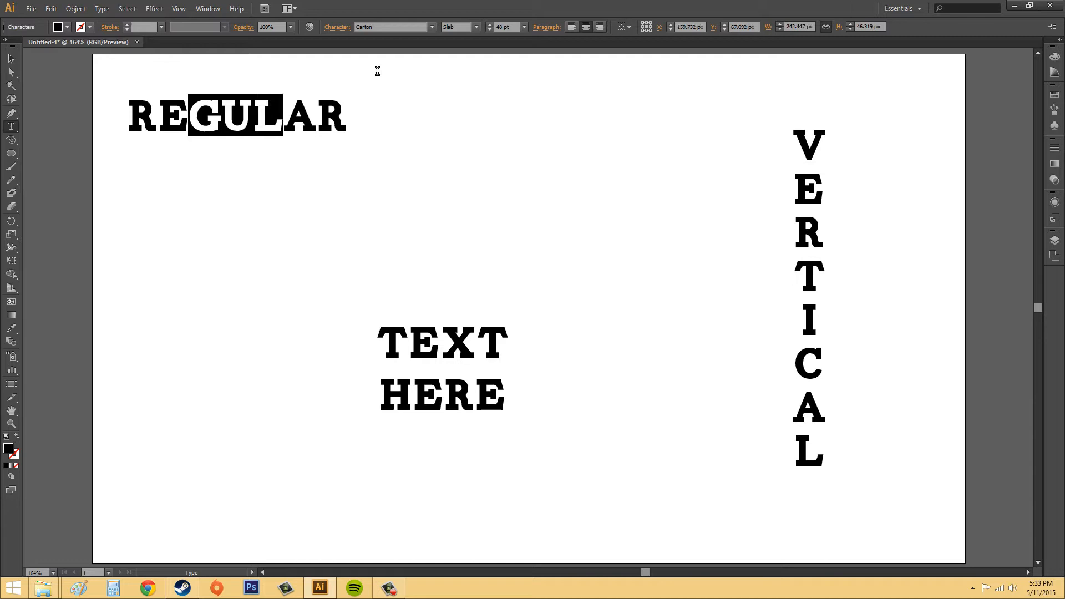
mouse_move(490, 32)
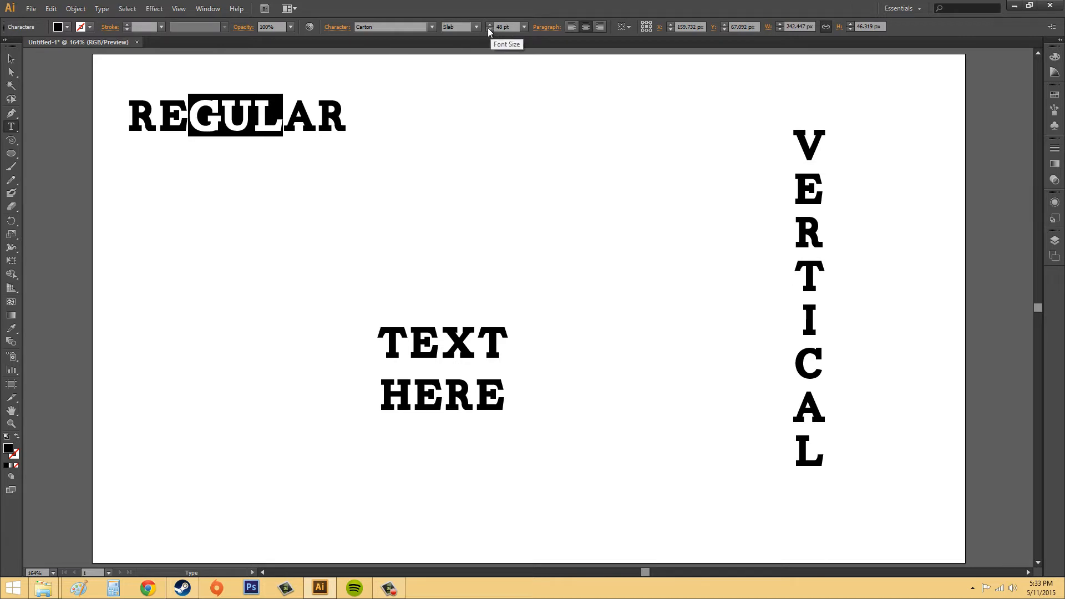
left_click(488, 30)
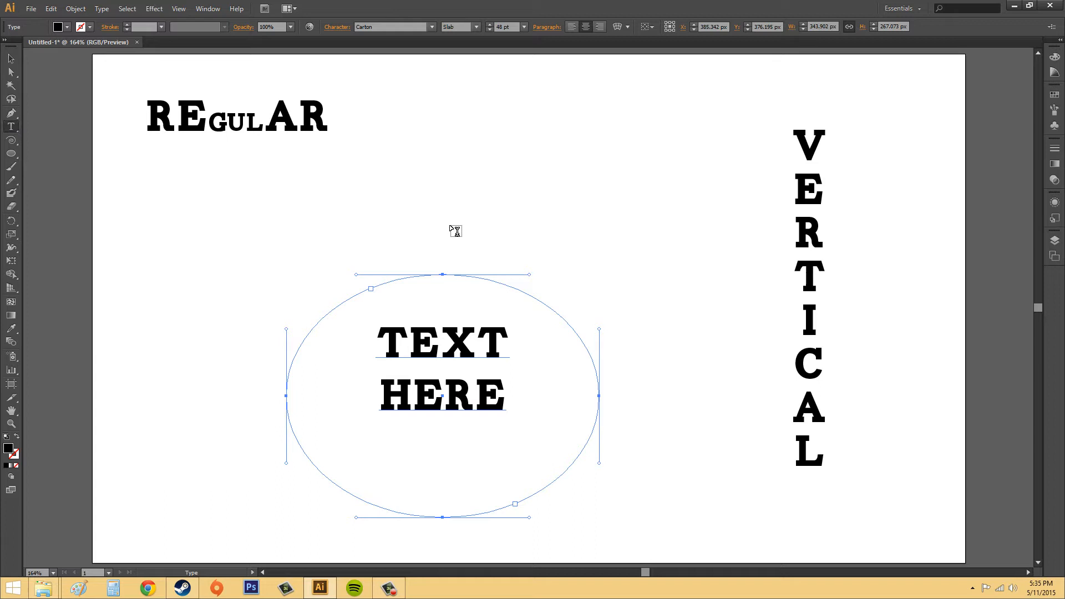
mouse_move(453, 252)
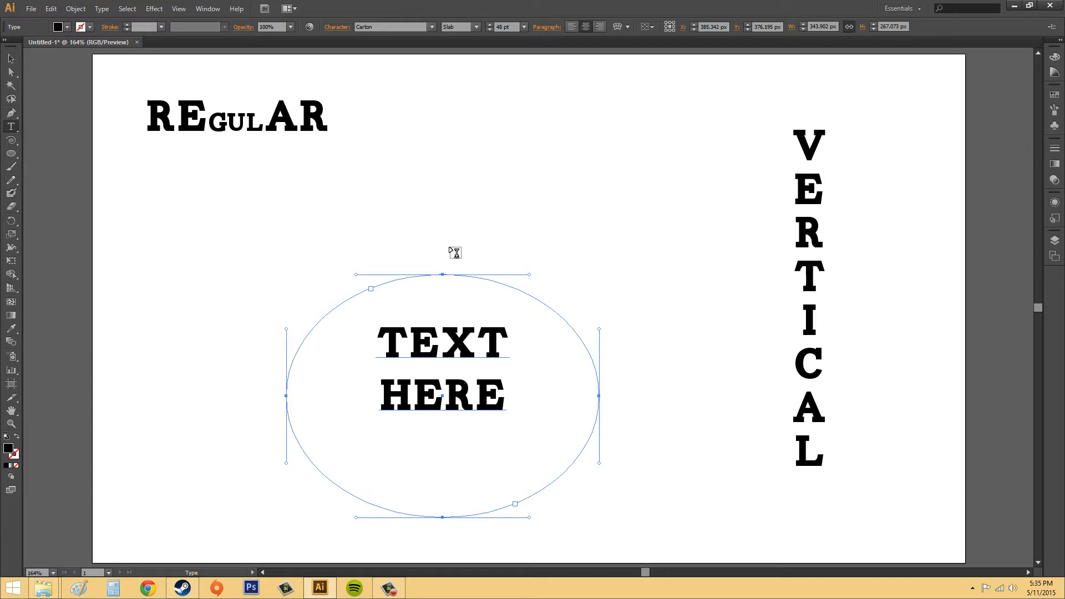
mouse_move(398, 331)
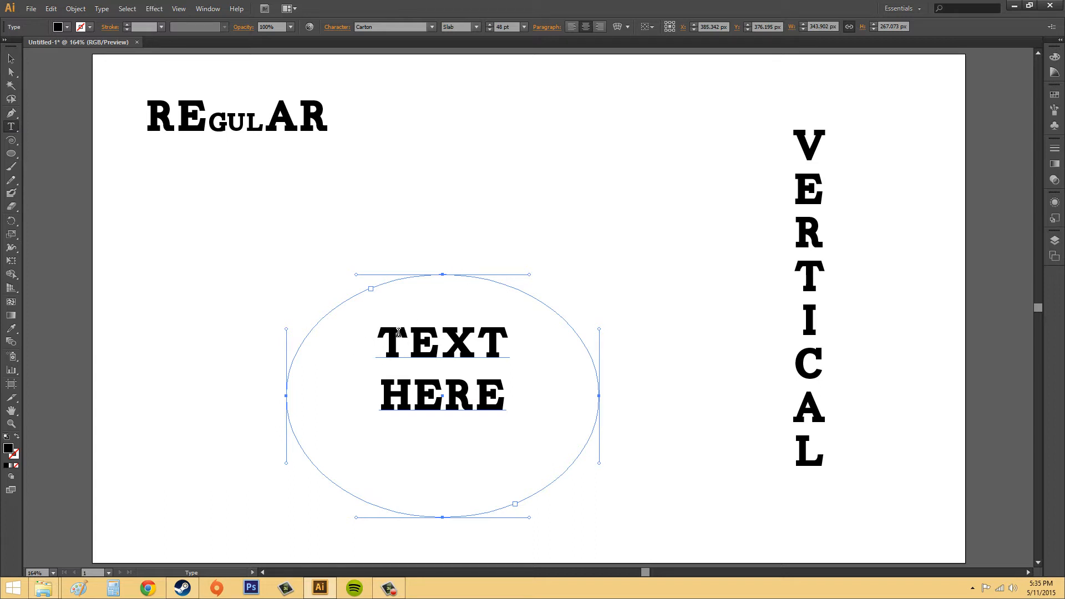
Step: Enter character-level editing of the TEXT HERE words inside the ellipse
double_click(440, 342)
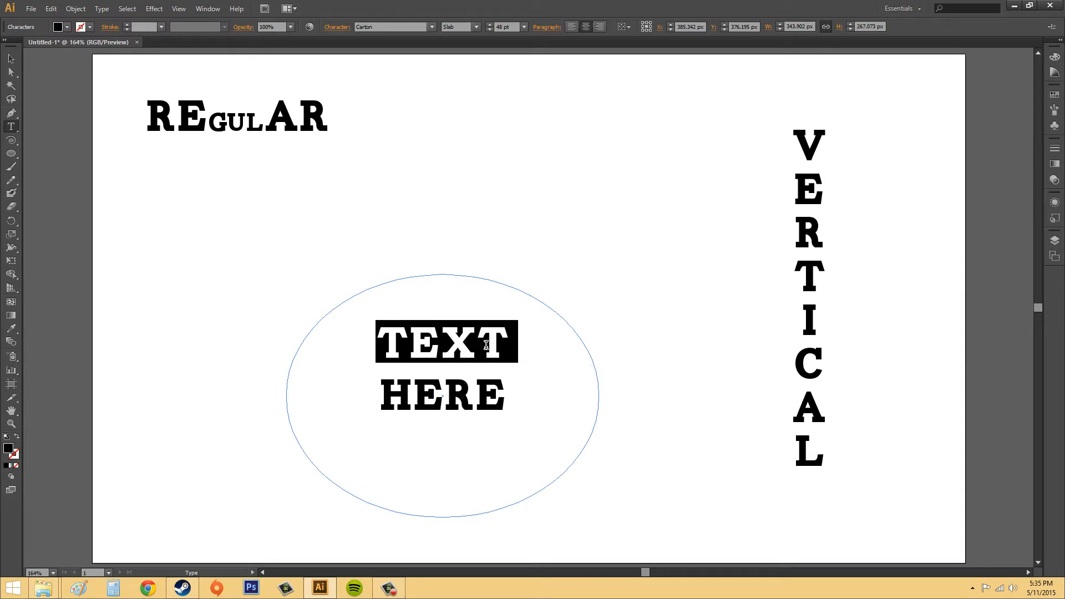
mouse_move(459, 318)
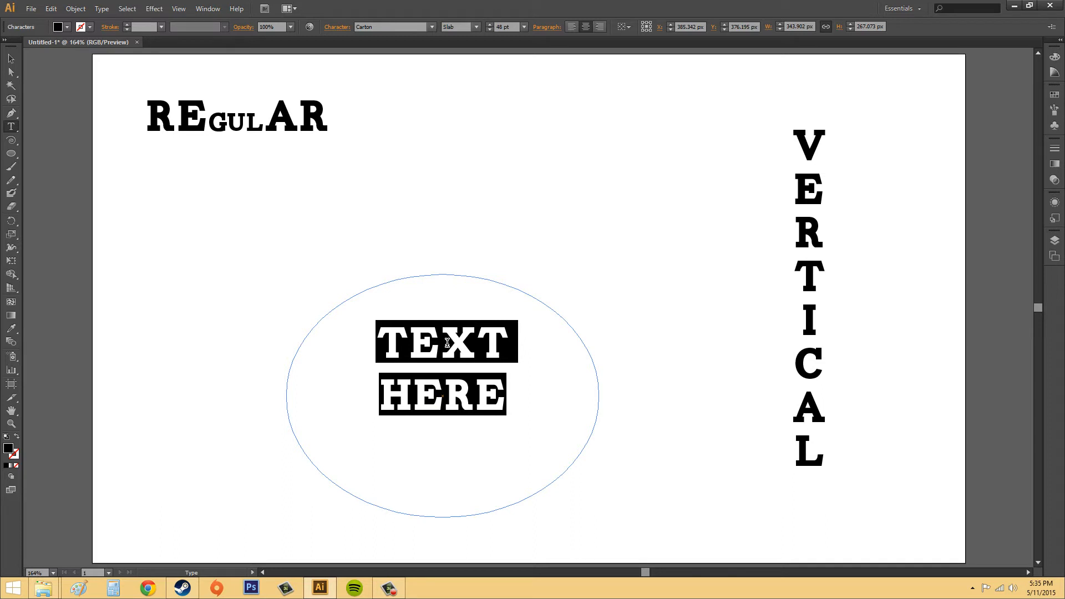
mouse_move(474, 400)
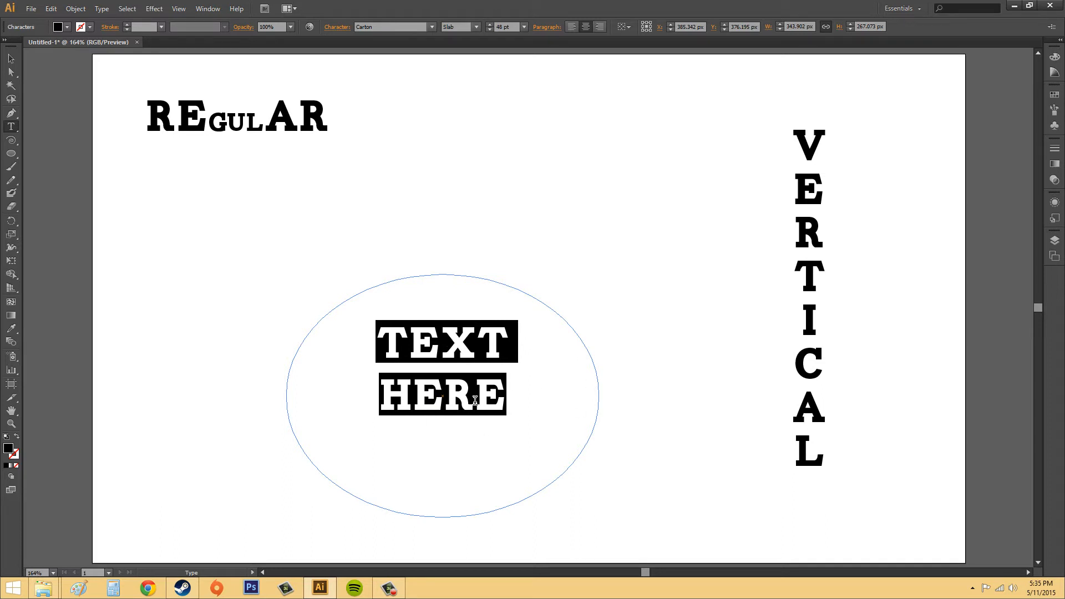
mouse_move(435, 352)
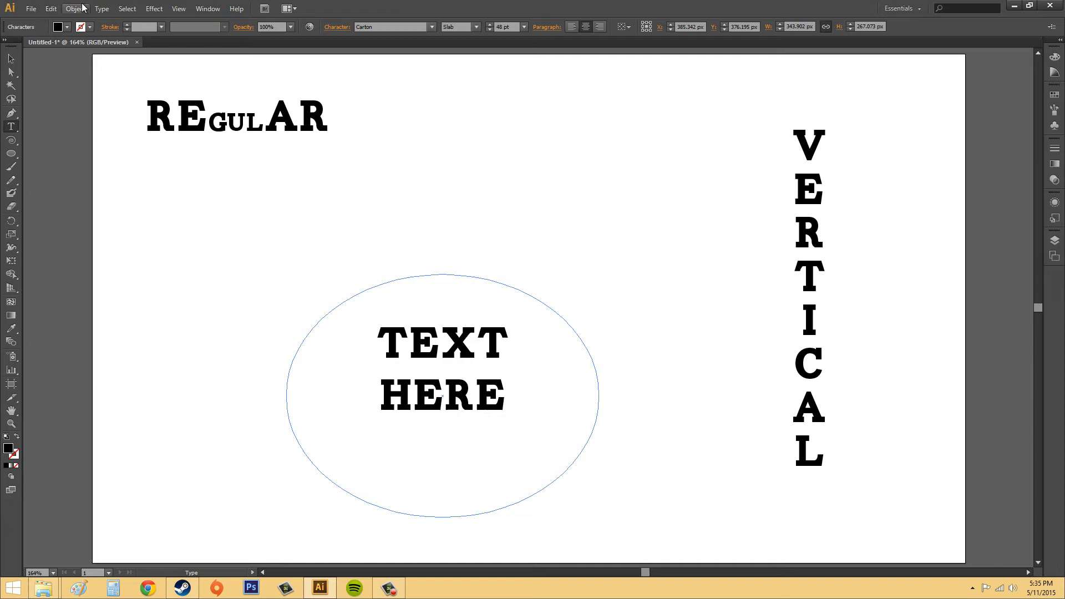
left_click(126, 8)
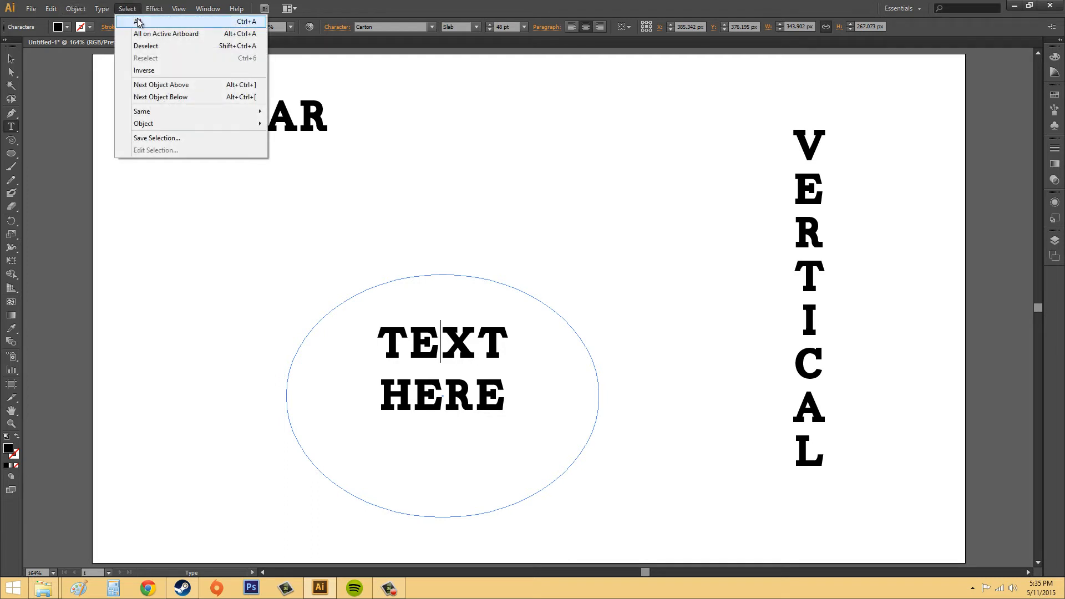
left_click(140, 21)
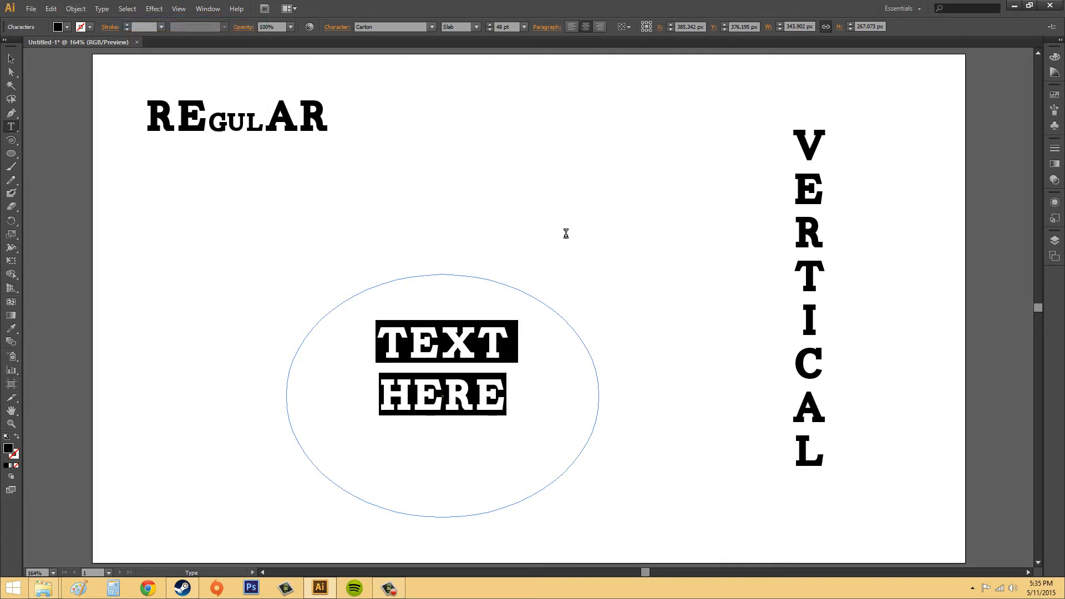
mouse_move(282, 226)
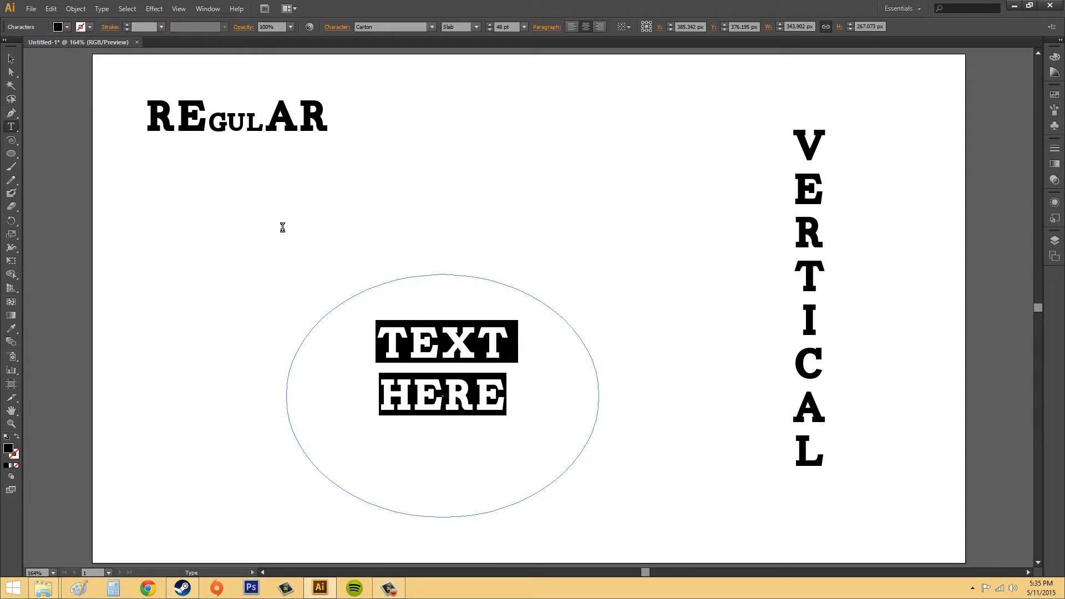
left_click(10, 59)
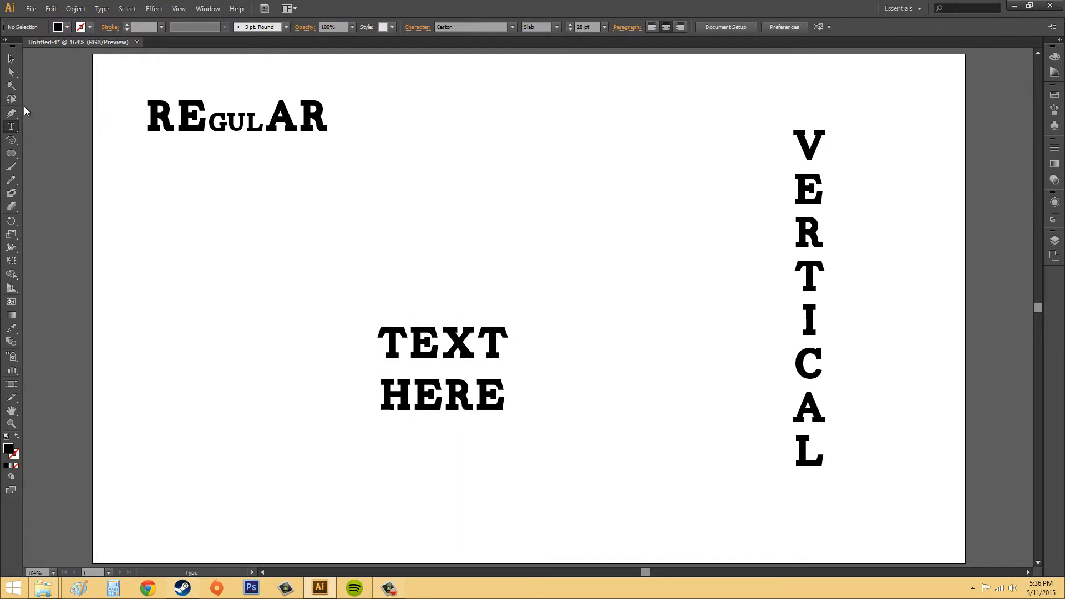
mouse_move(11, 127)
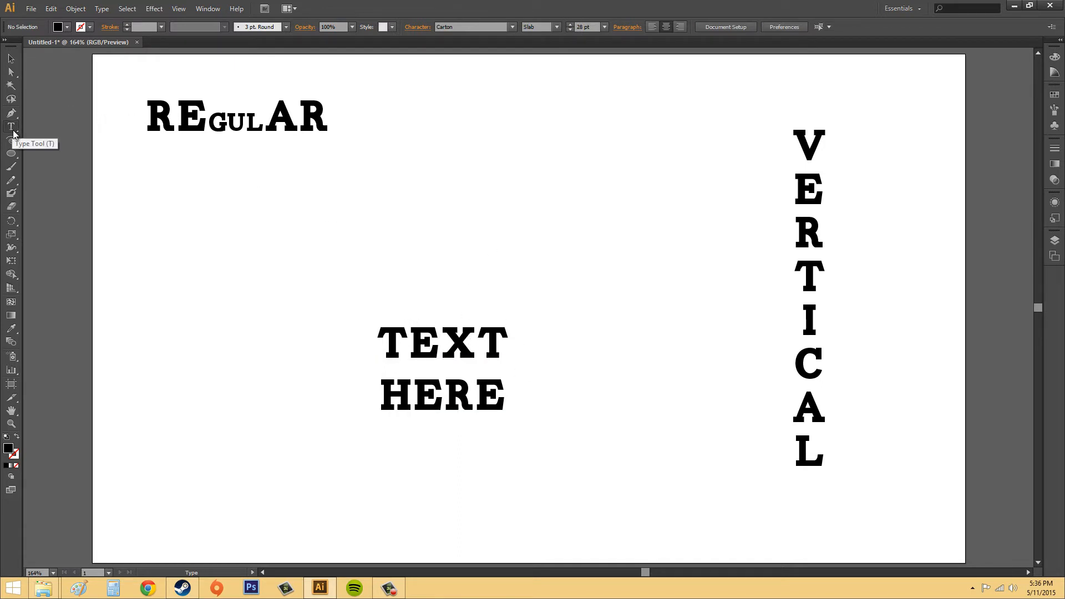
mouse_move(493, 163)
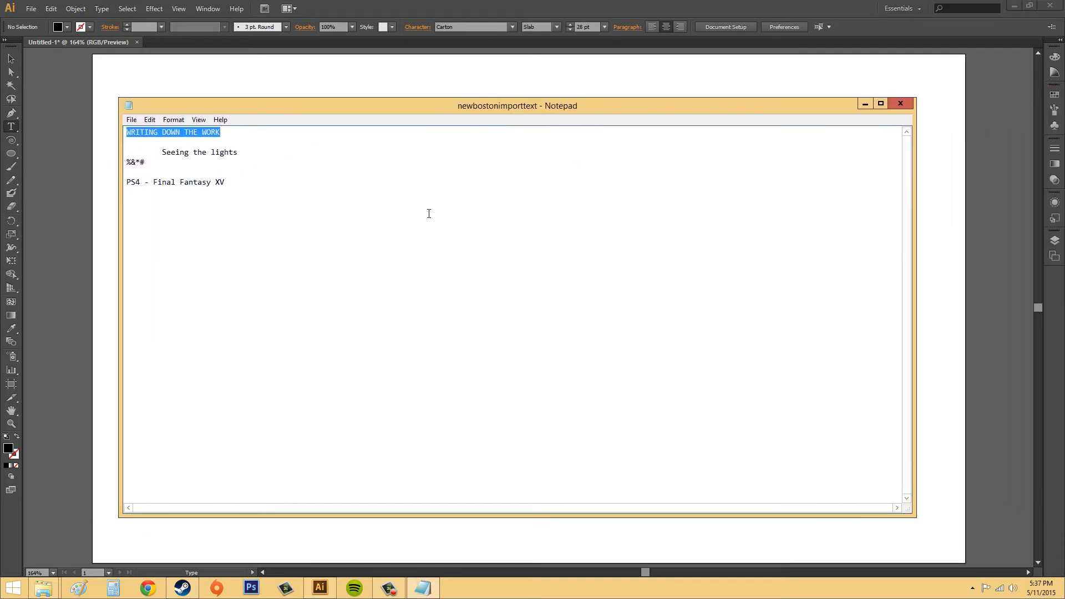
mouse_move(371, 178)
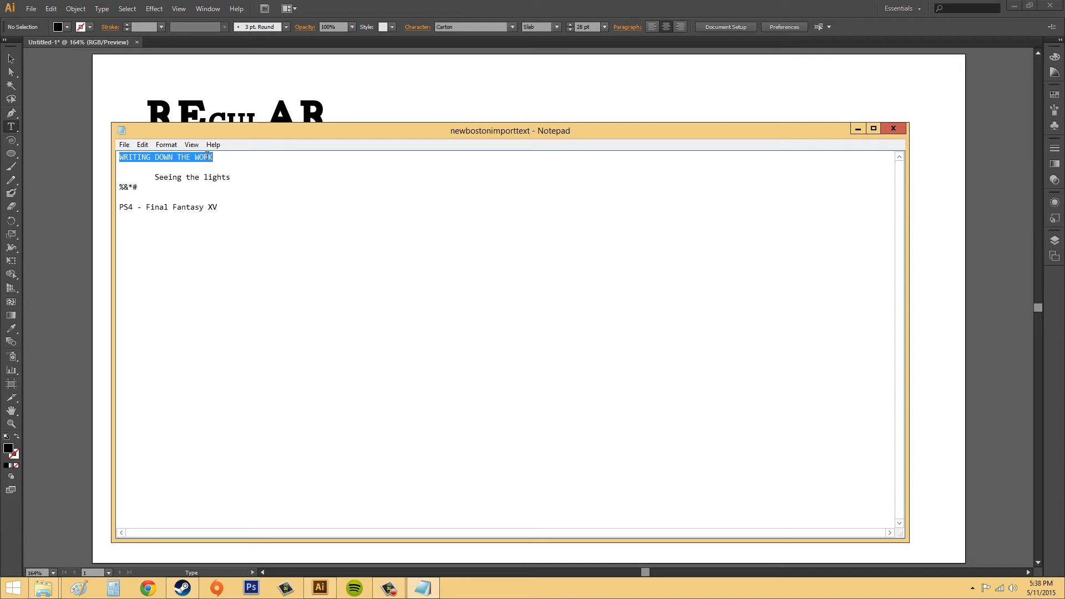
Step: Minimize the Notepad notes file to return to the Illustrator artboard
left_click(141, 145)
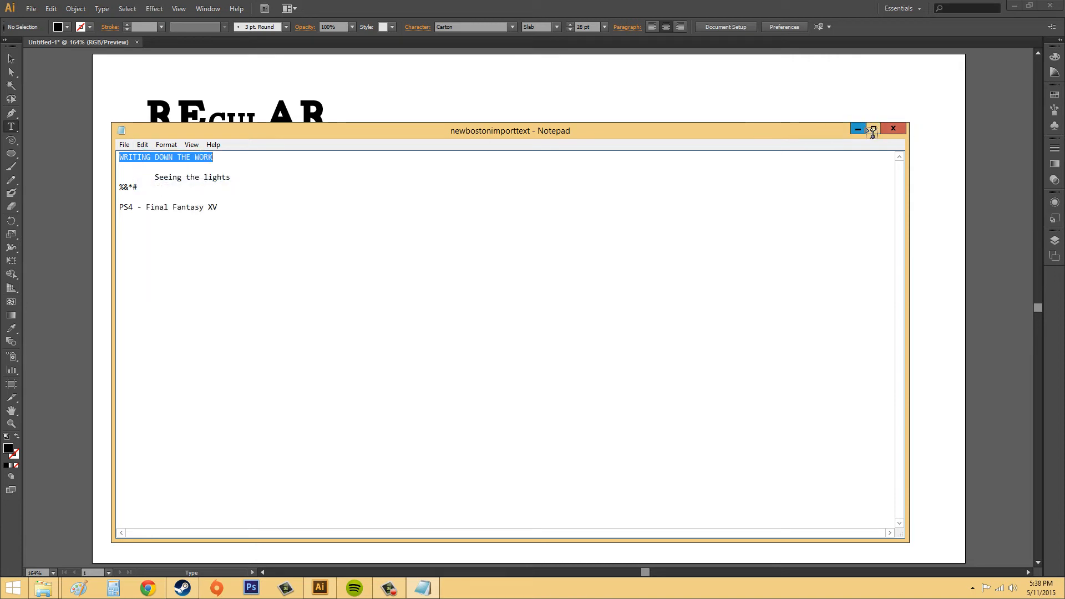
left_click(892, 128)
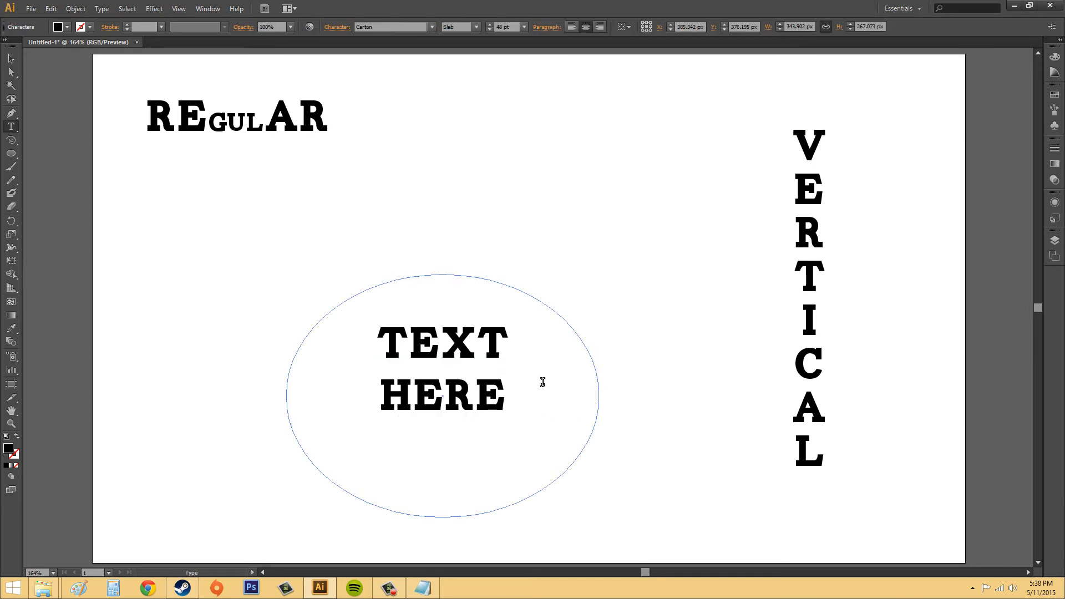
mouse_move(543, 387)
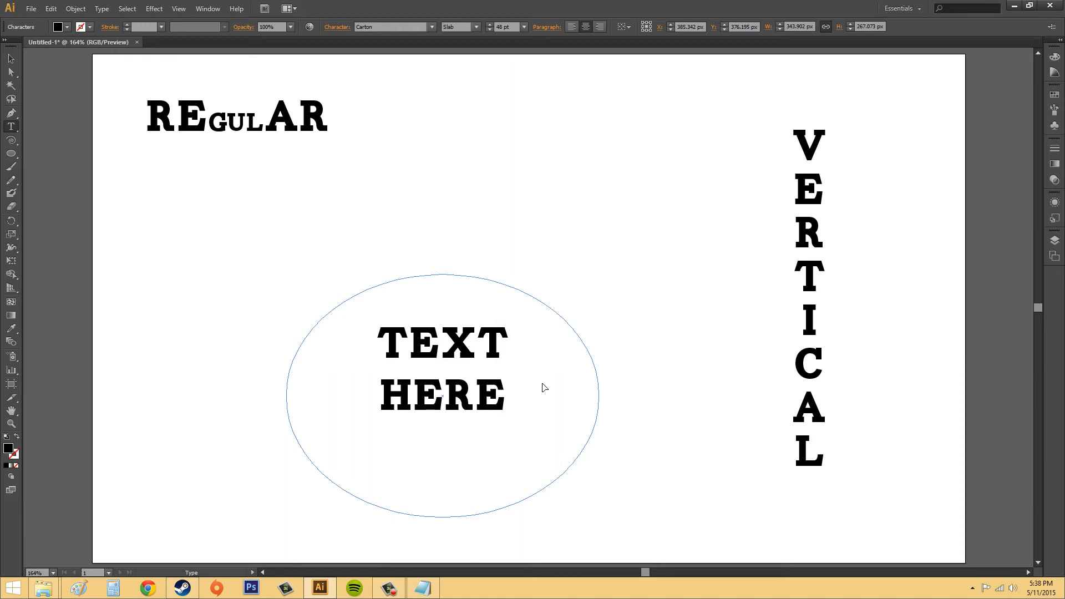
Step: Add the words WRITING DO below TEXT HERE inside the ellipse
type("WRITING DO")
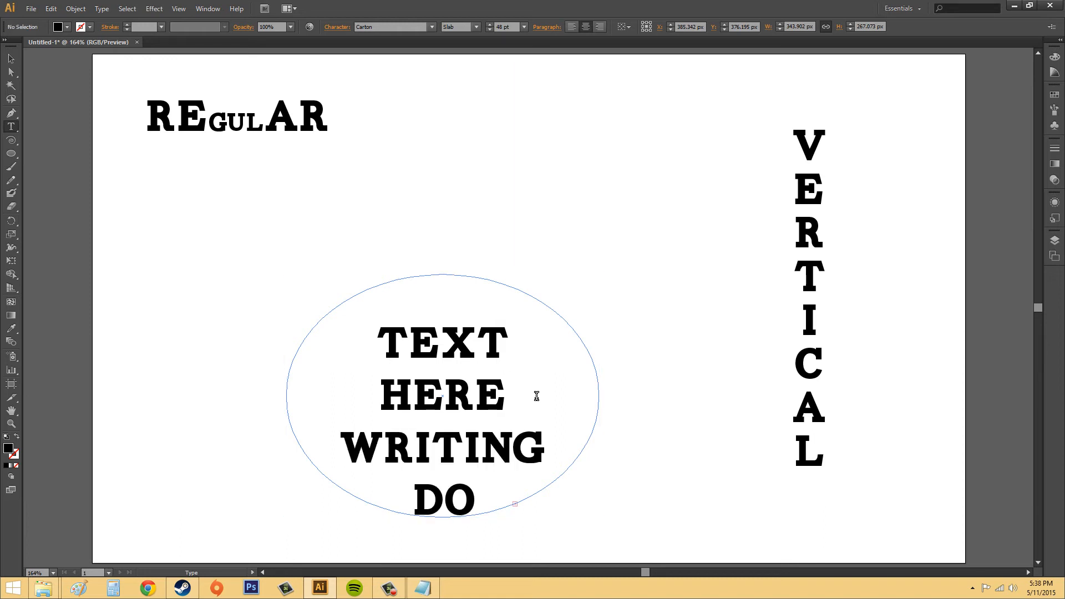
mouse_move(514, 517)
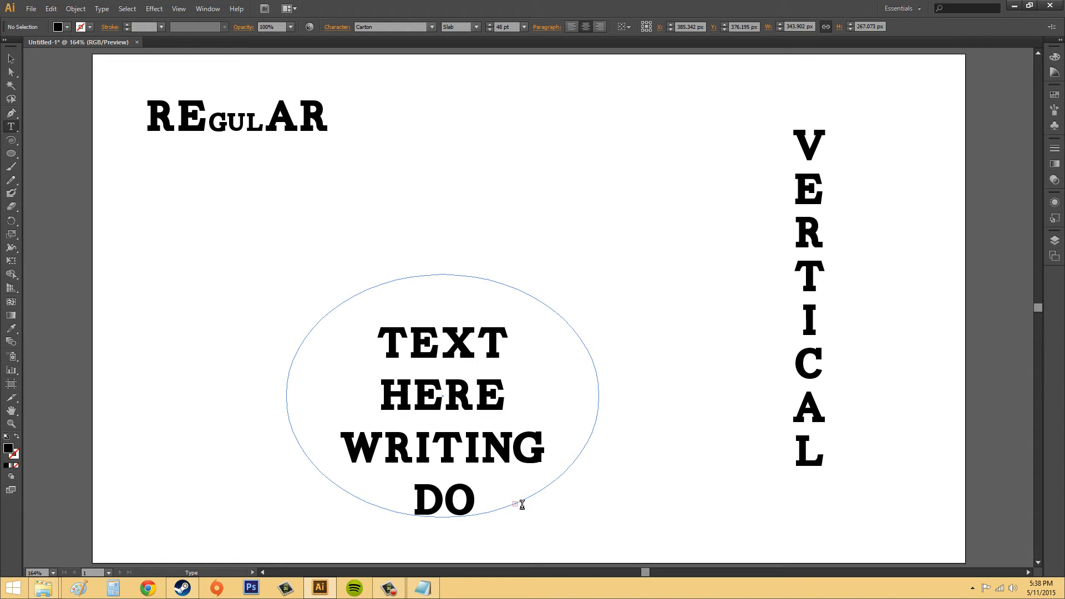
mouse_move(515, 502)
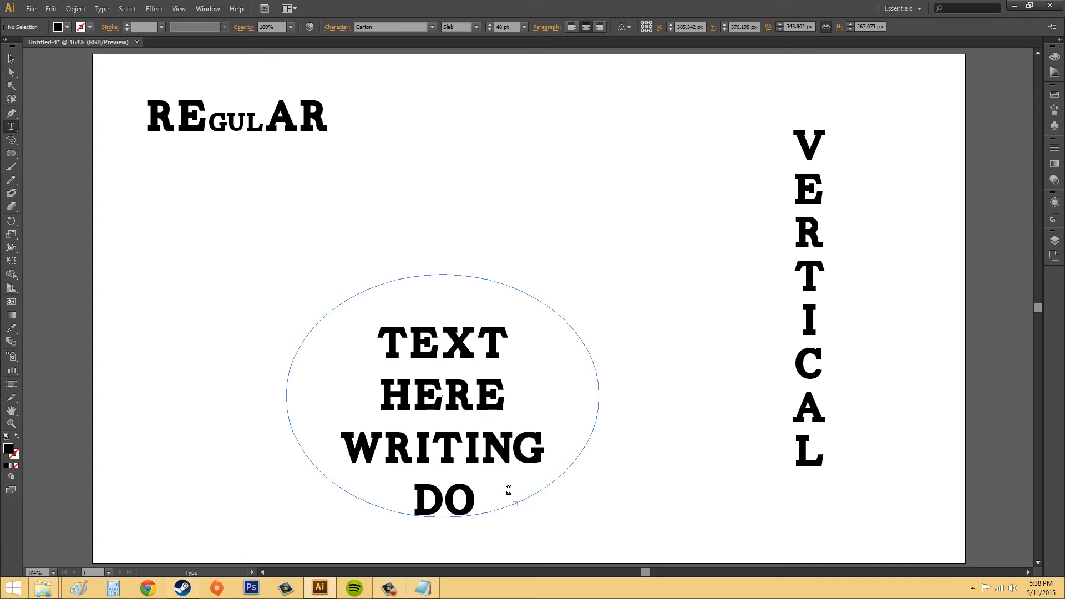
mouse_move(493, 381)
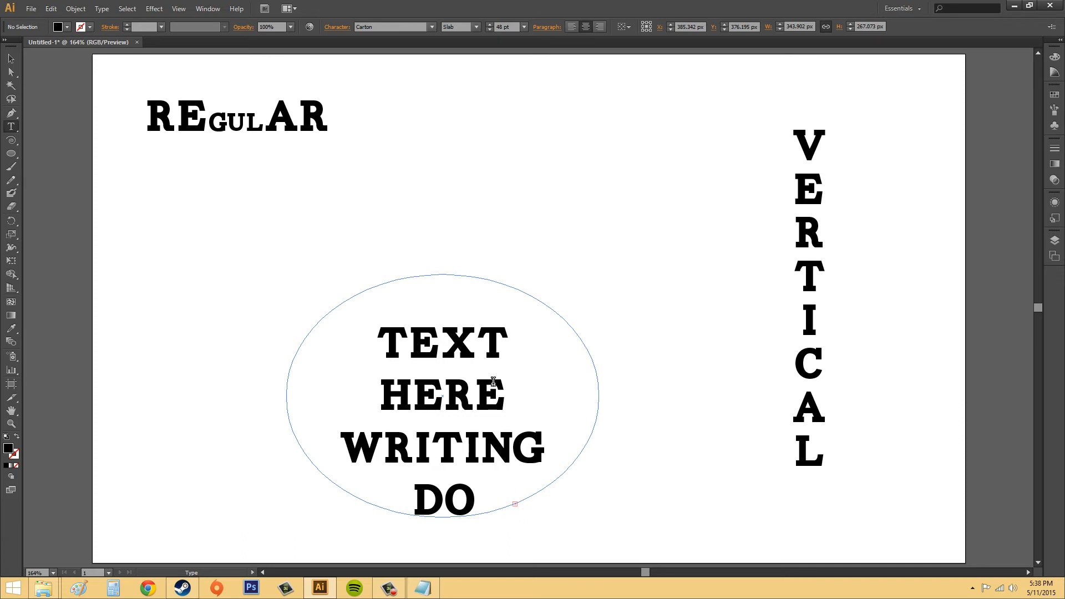
mouse_move(486, 334)
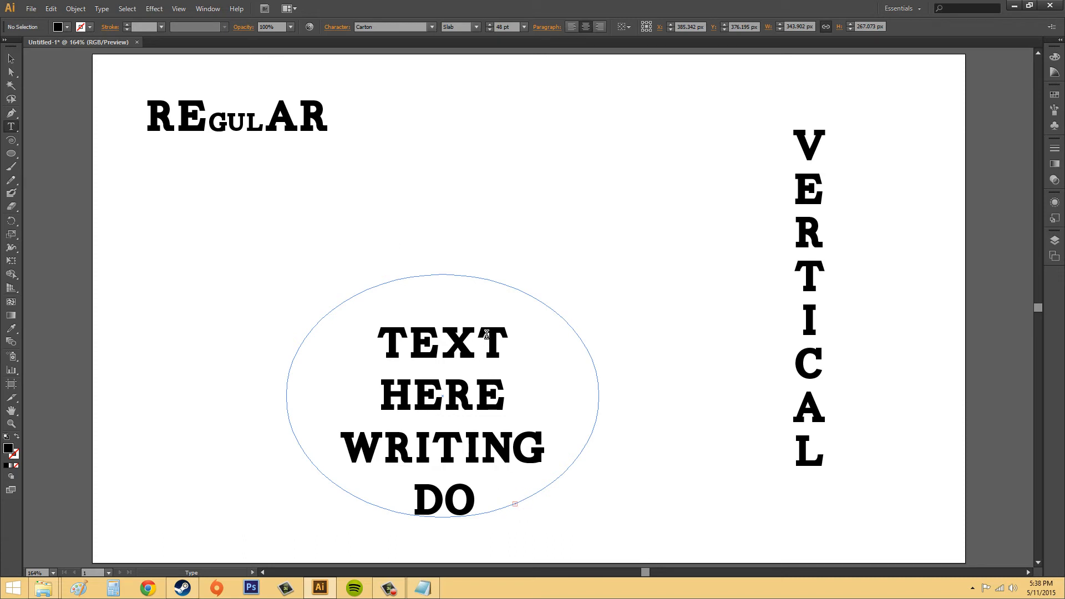
mouse_move(474, 339)
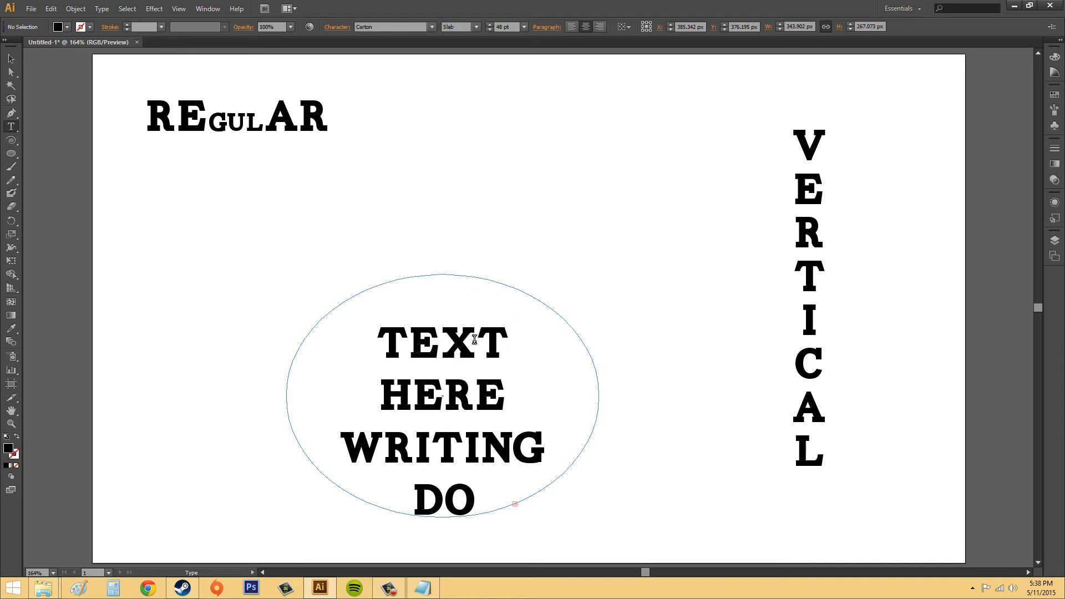
mouse_move(456, 339)
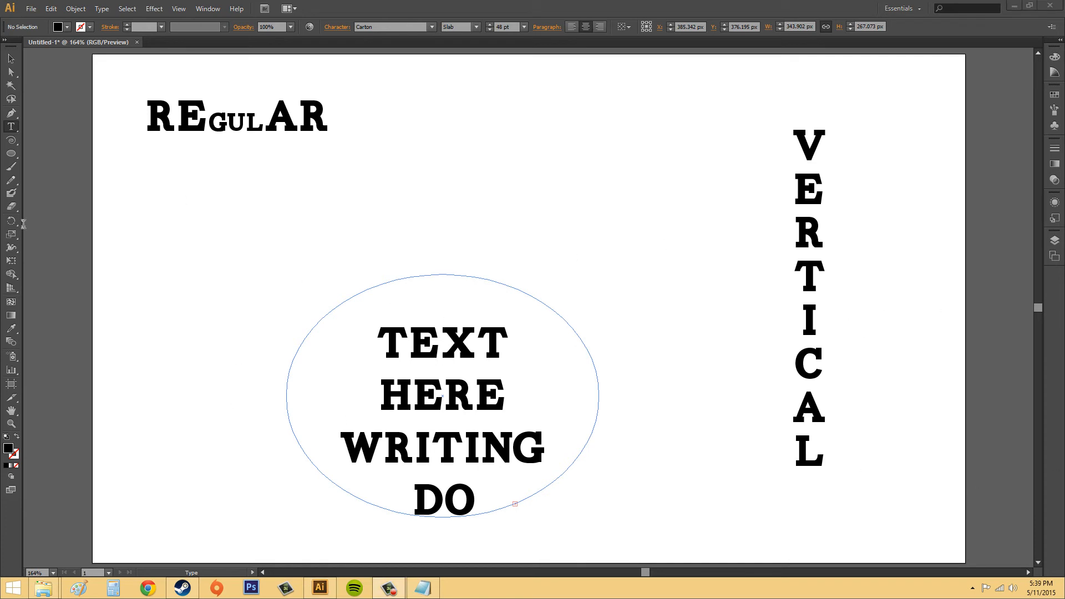
mouse_move(12, 126)
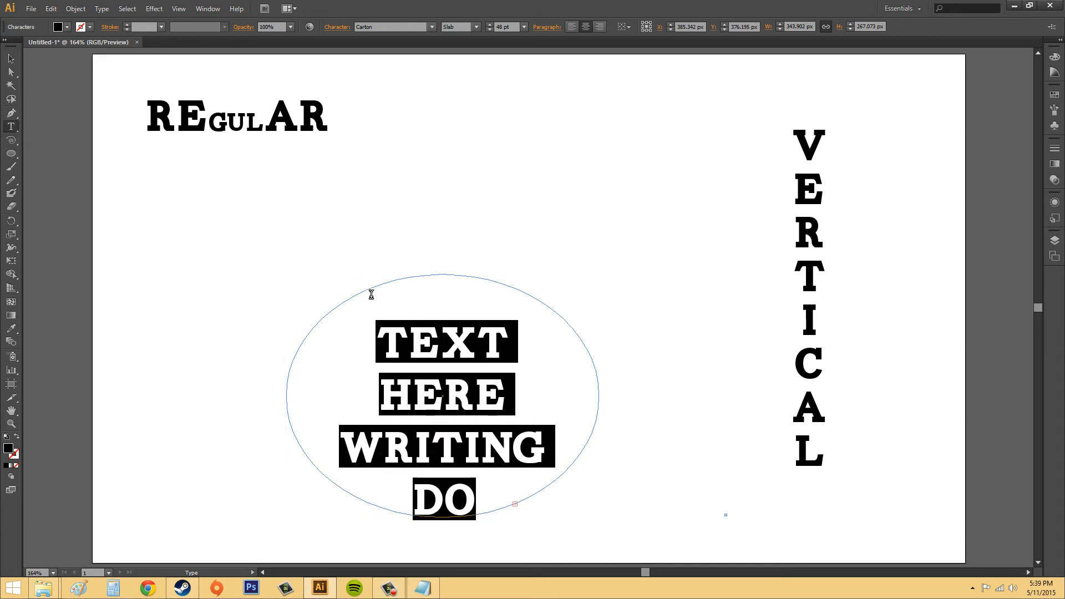
left_click(101, 8)
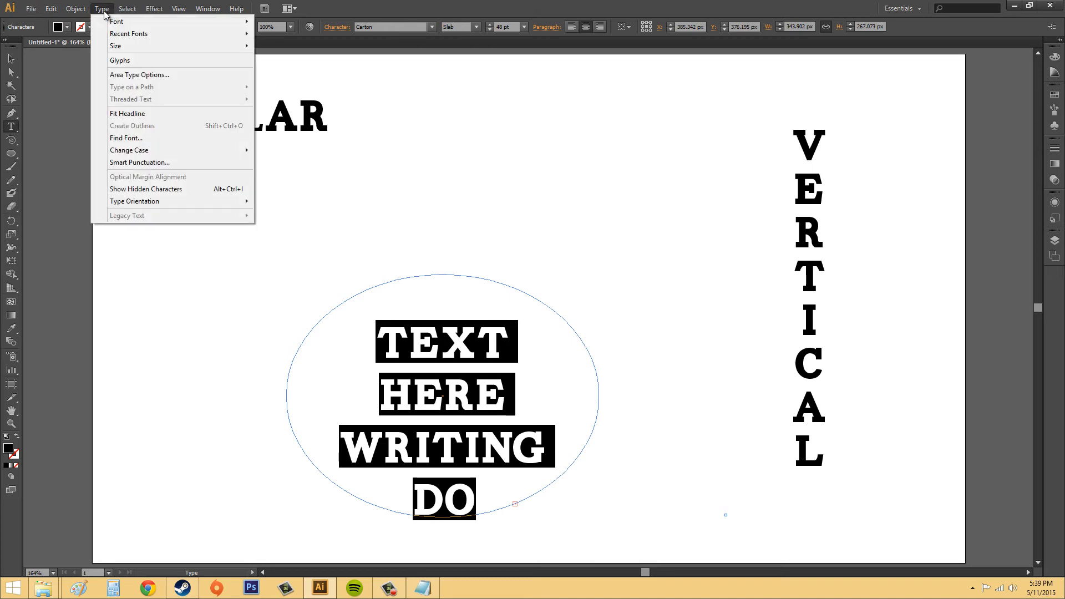
left_click(116, 21)
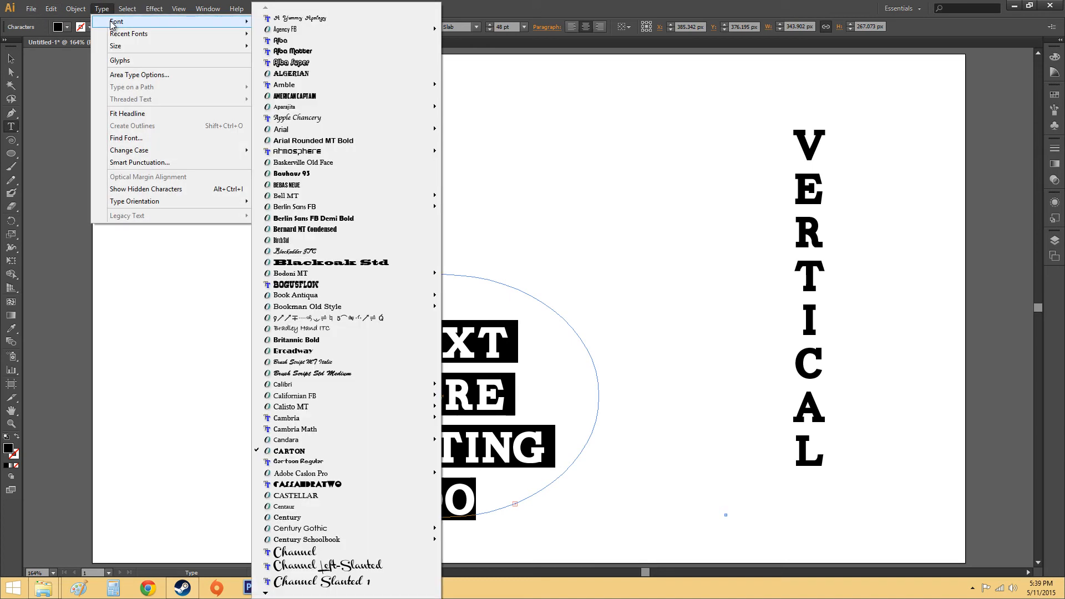
mouse_move(291, 29)
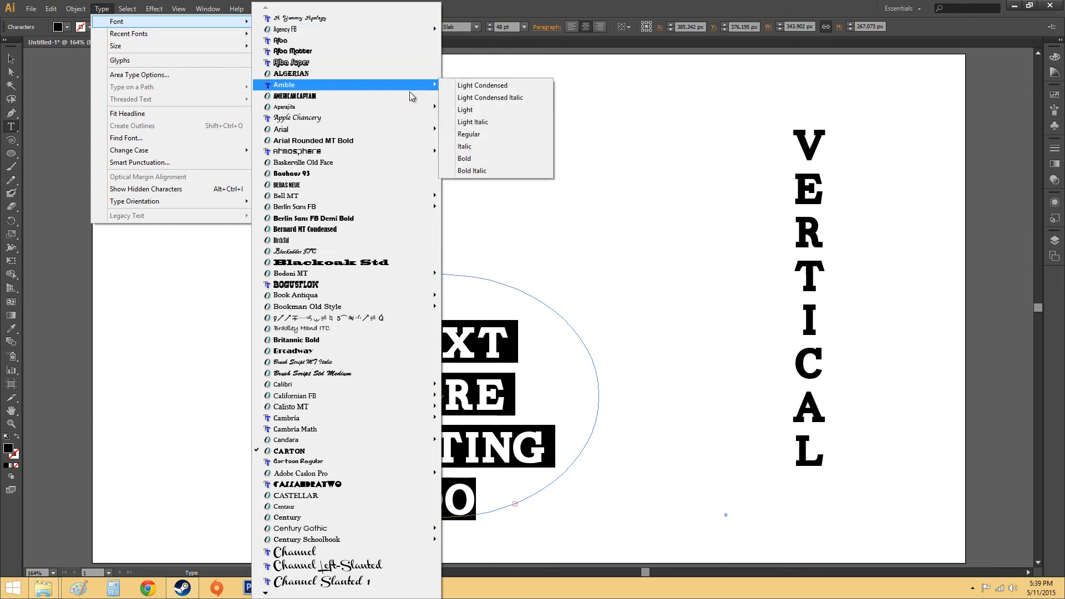
mouse_move(495, 147)
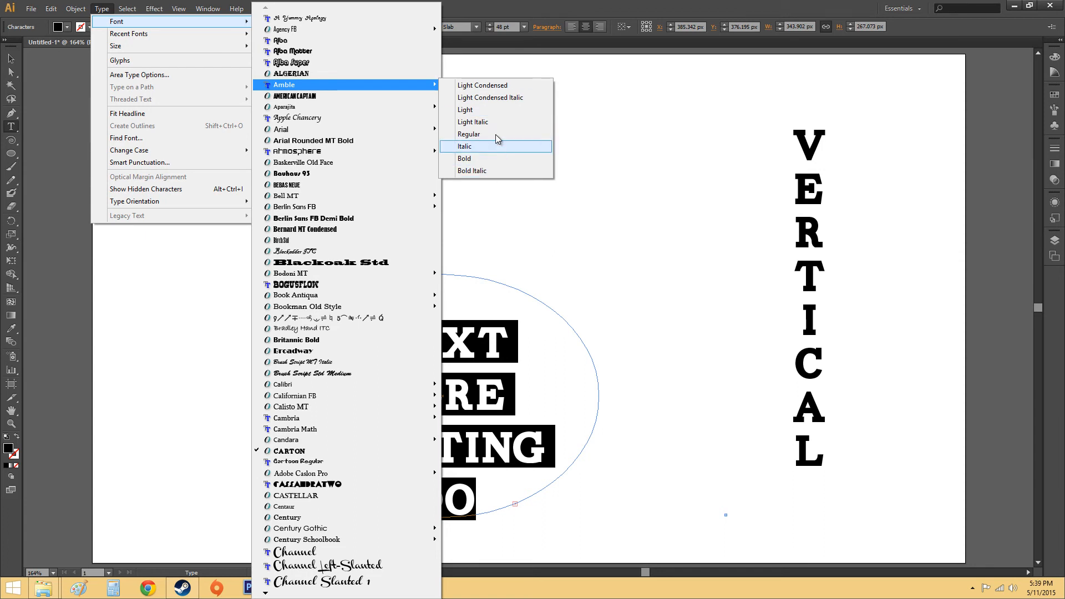
mouse_move(366, 95)
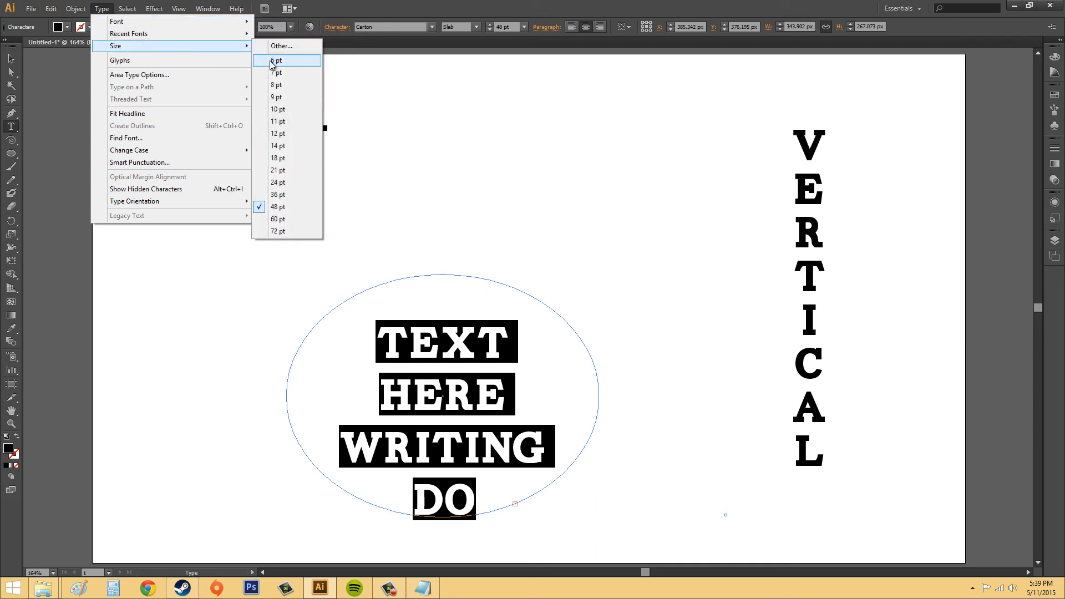
mouse_move(266, 59)
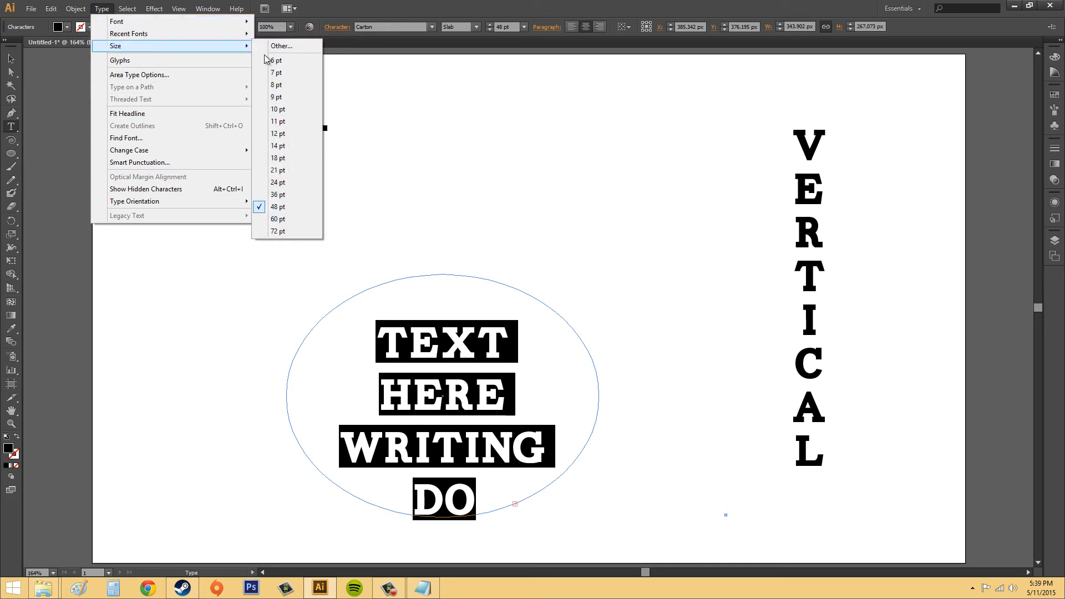
mouse_move(285, 109)
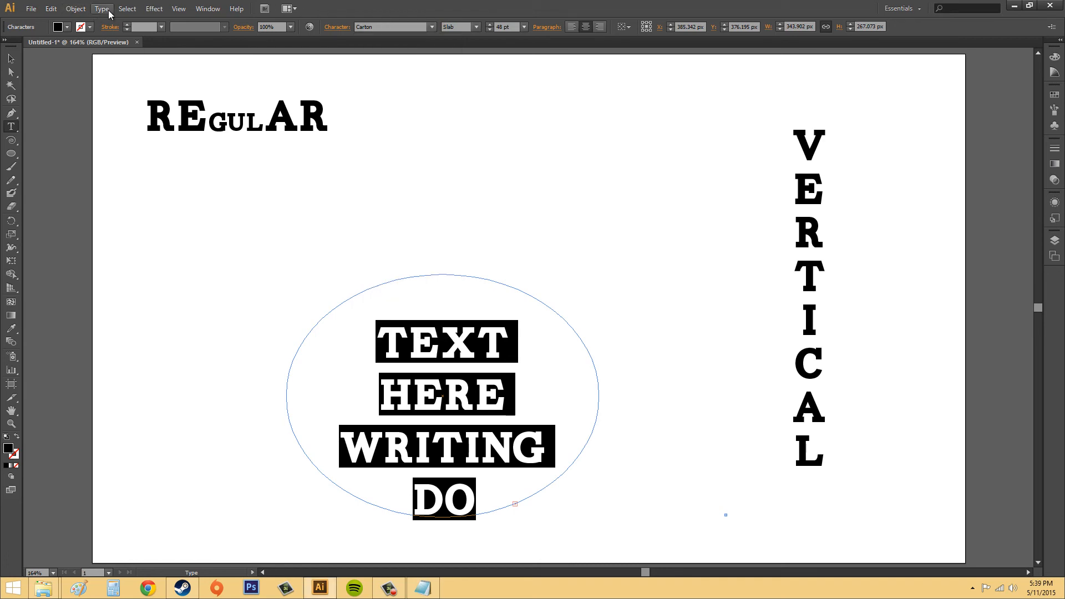
Step: Apply the Channel script font to the ellipse text via Type > Font
left_click(101, 7)
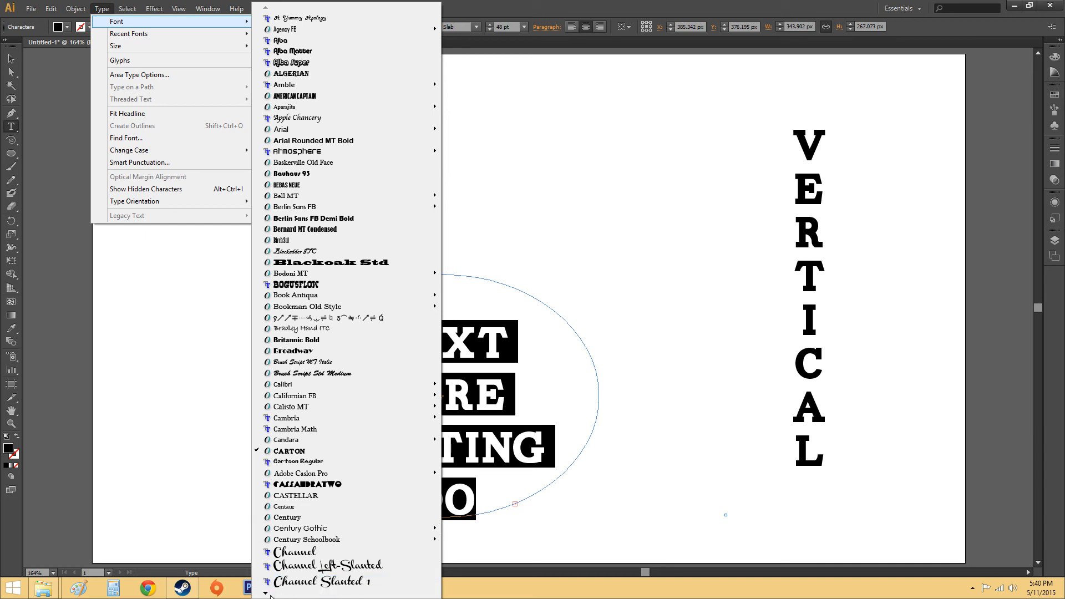
scroll("down", 3)
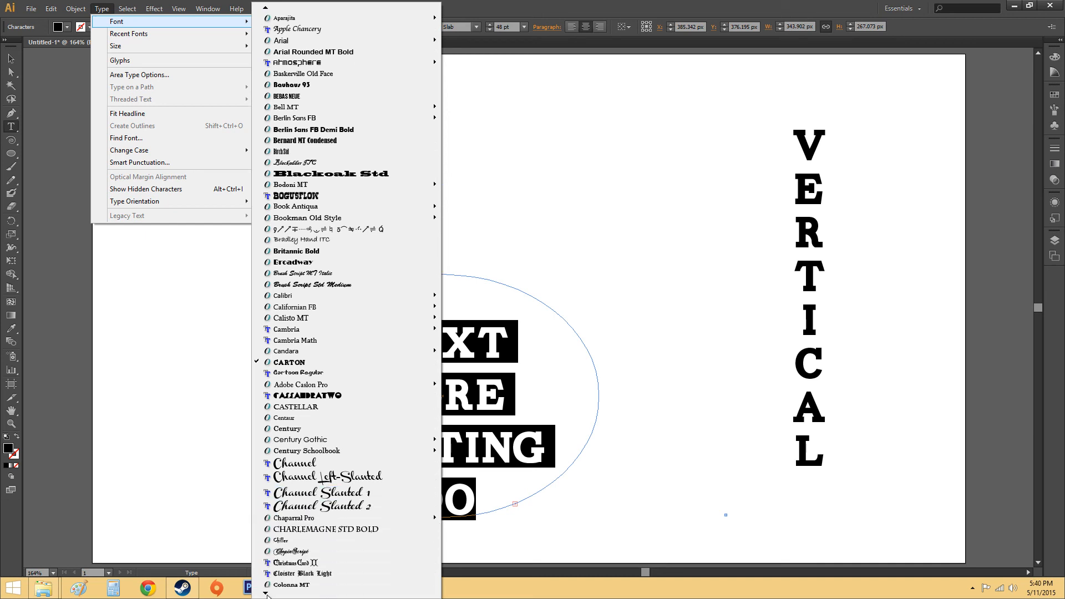
scroll("down", 3)
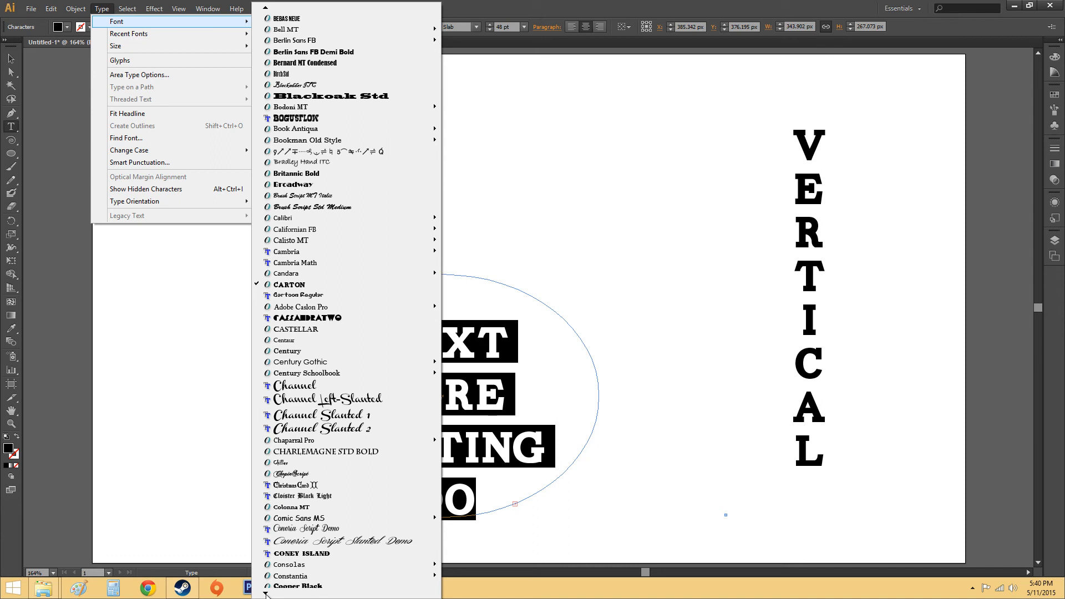
scroll("down", 3)
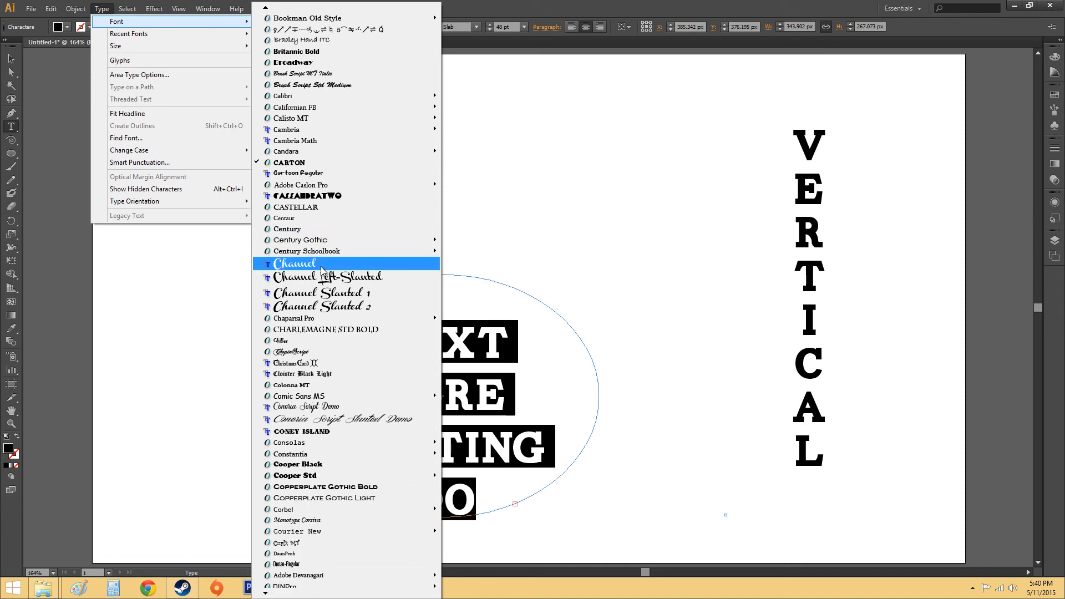
left_click(293, 264)
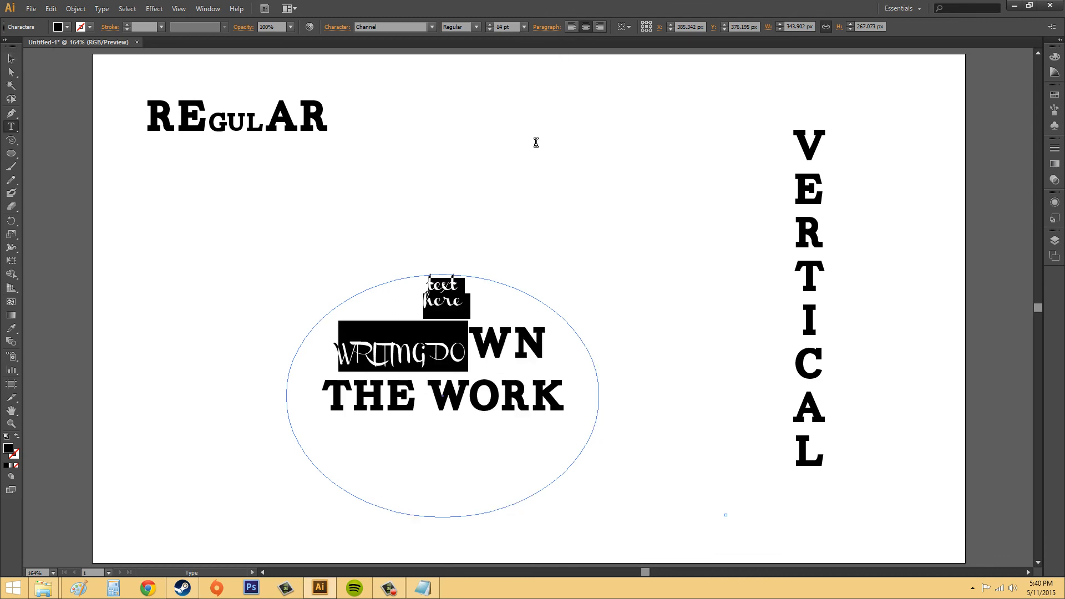
Step: Trim the ellipse text to 'text here' in 36 pt Channel script, then deselect it
left_click(11, 58)
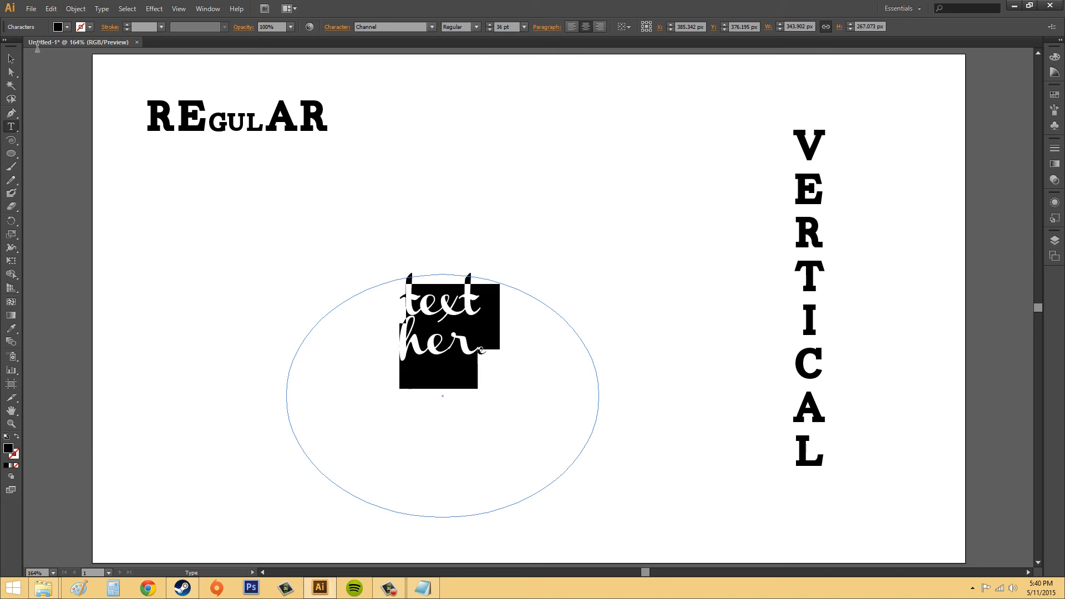
left_click(569, 237)
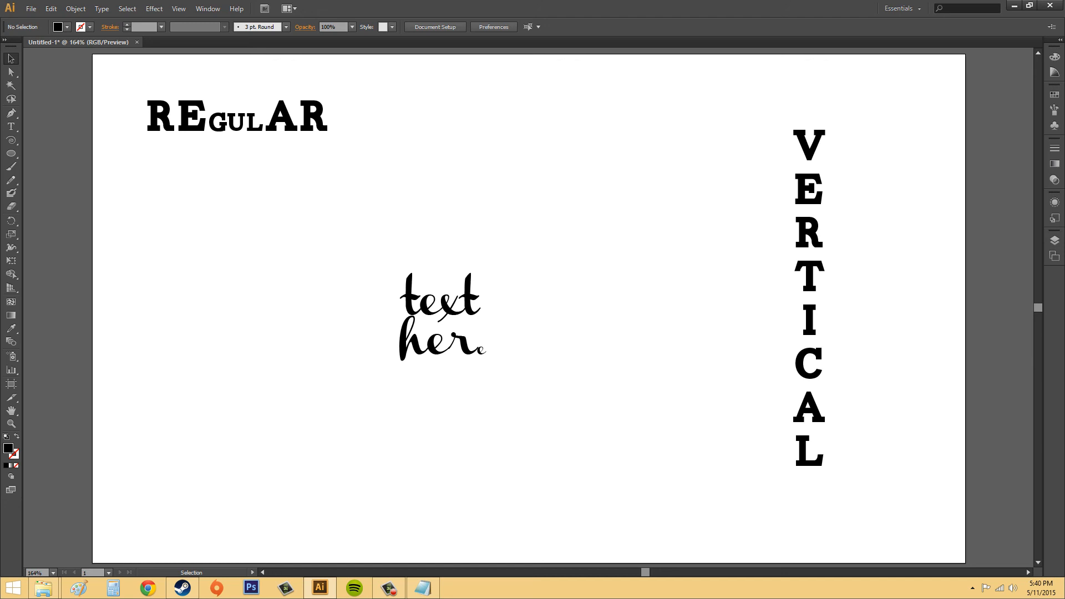
mouse_move(609, 452)
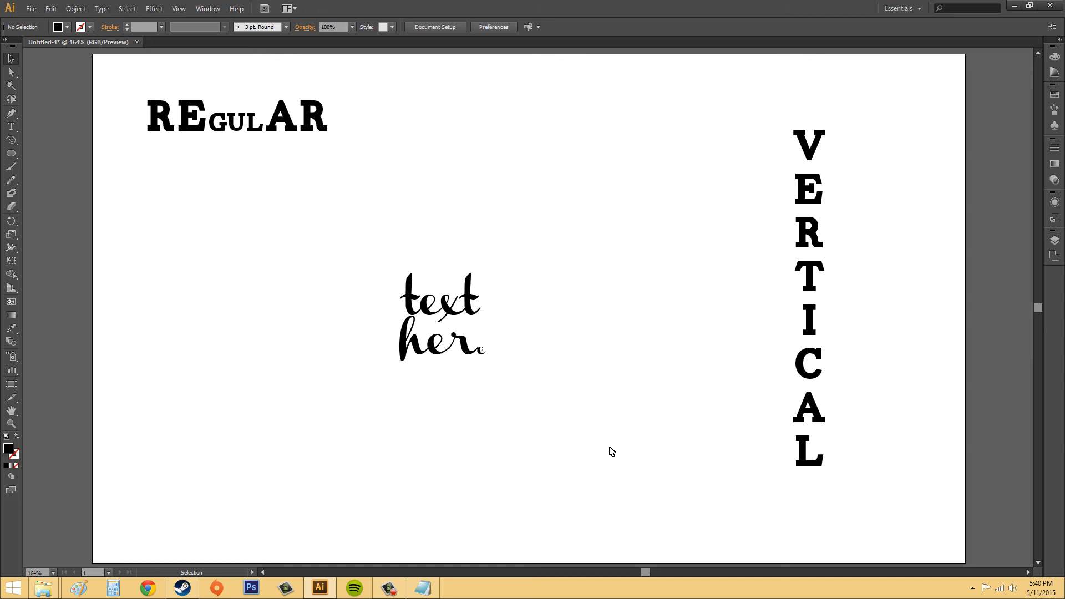
mouse_move(618, 432)
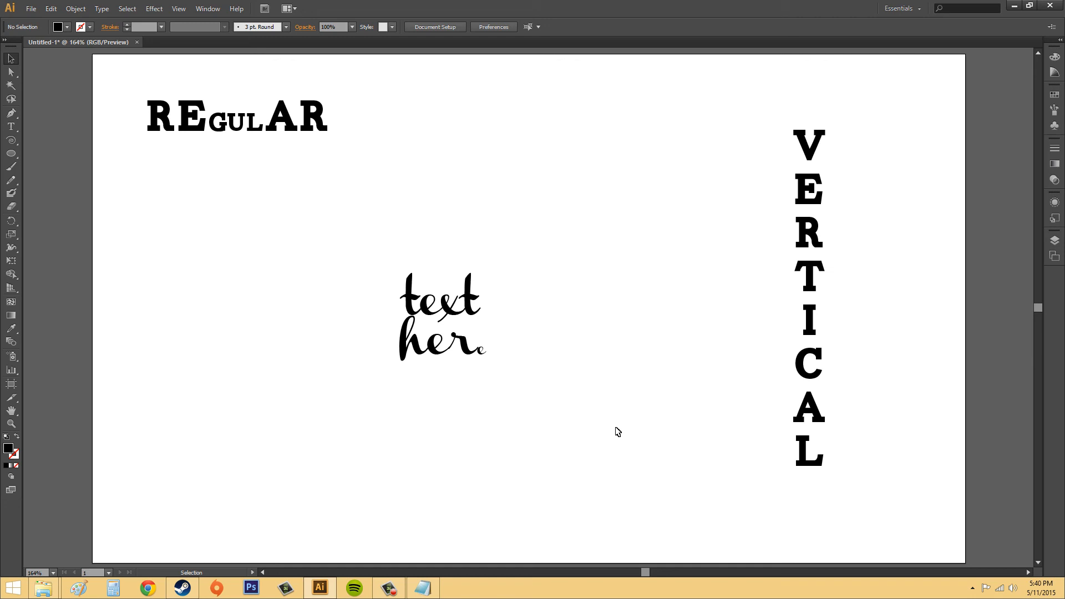
mouse_move(849, 295)
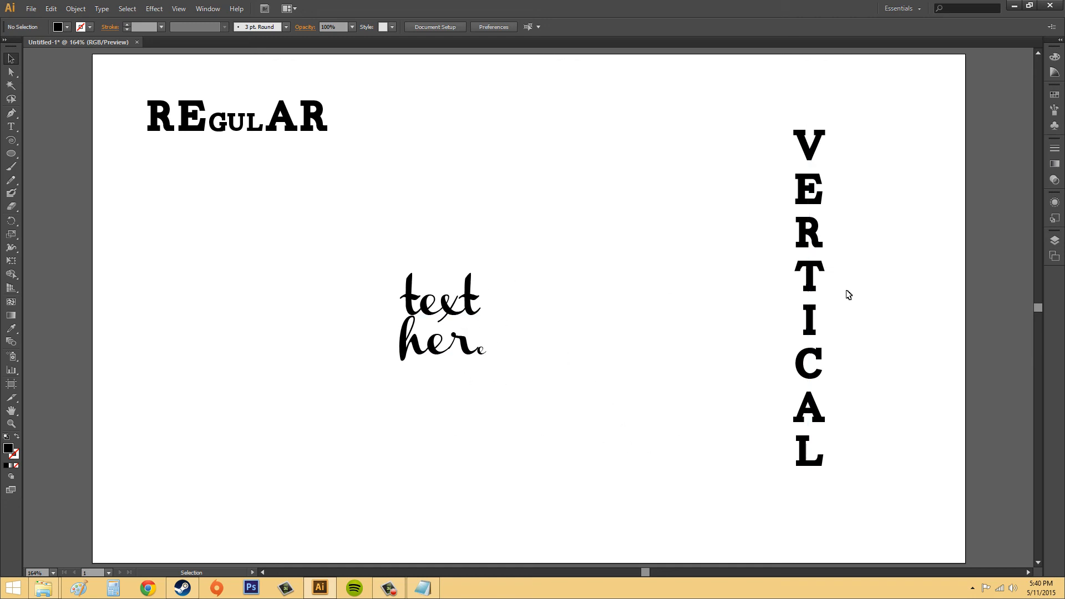
Step: Select the stacked VERTICAL type object on the artboard
left_click(807, 295)
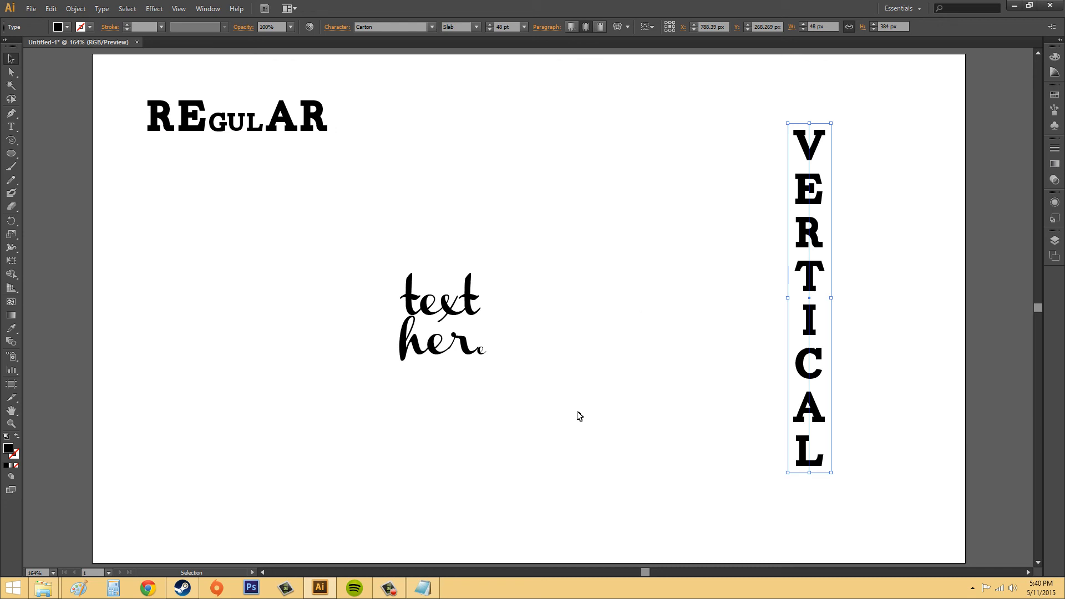
mouse_move(639, 358)
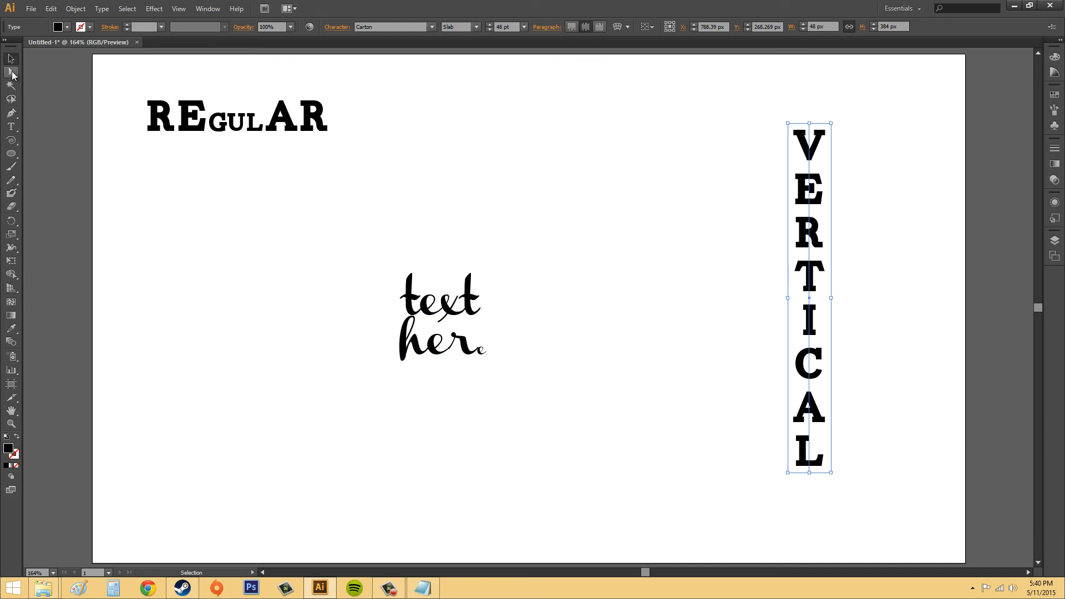
mouse_move(590, 270)
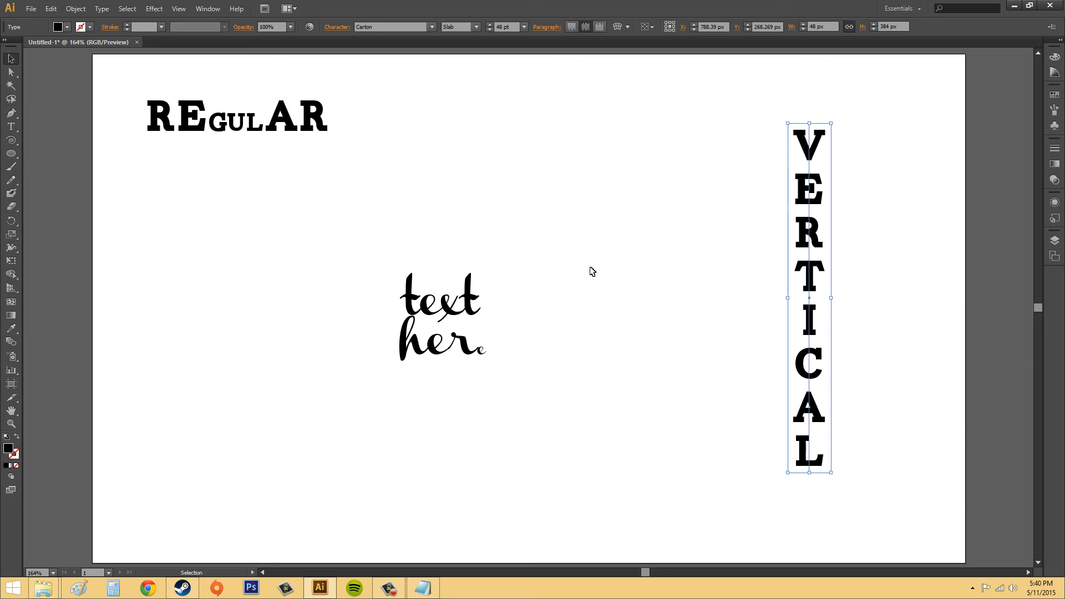
mouse_move(695, 307)
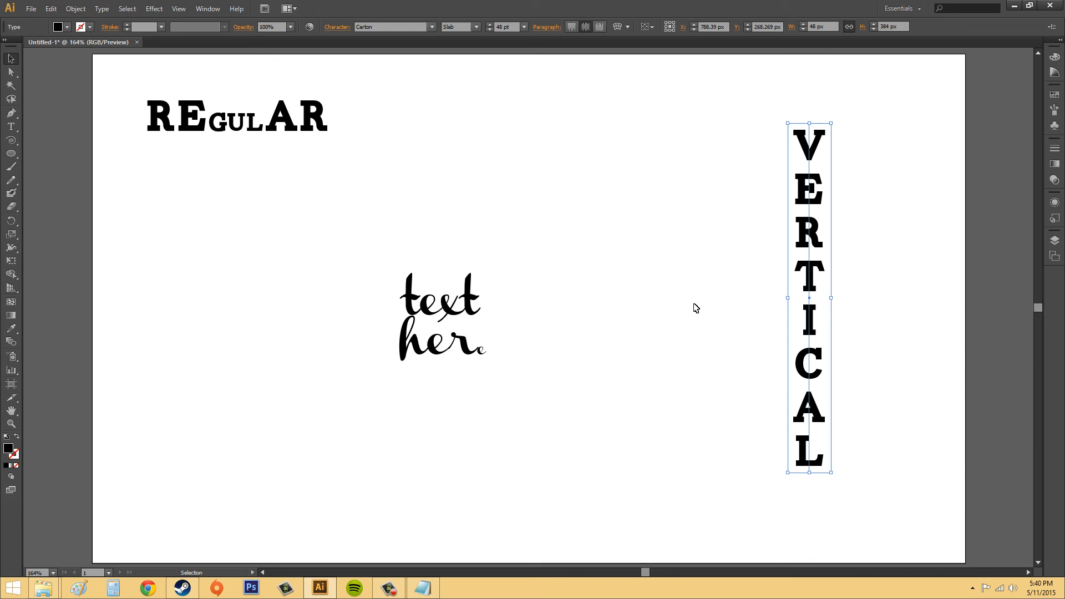